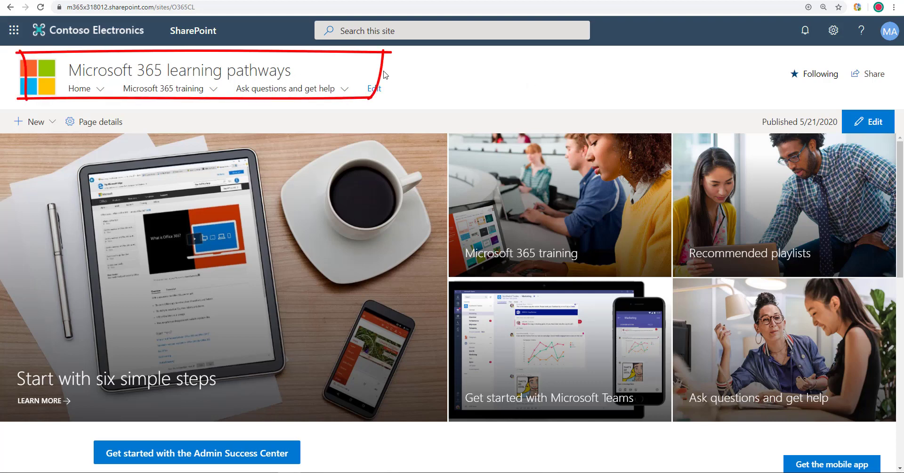
{"action": "mouse_move", "coordinate": [554, 75]}
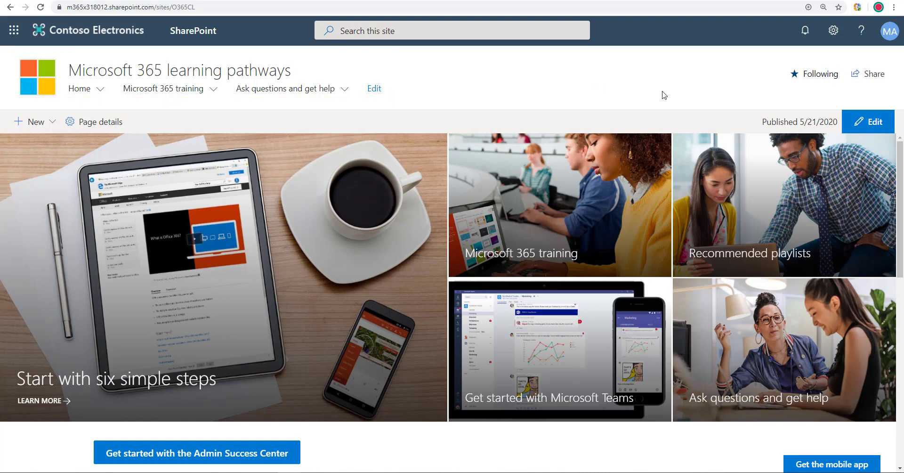
Step: Check the signed-in account, then go to the site's permissions from Settings
{"action": "left_click", "coordinate": [889, 30]}
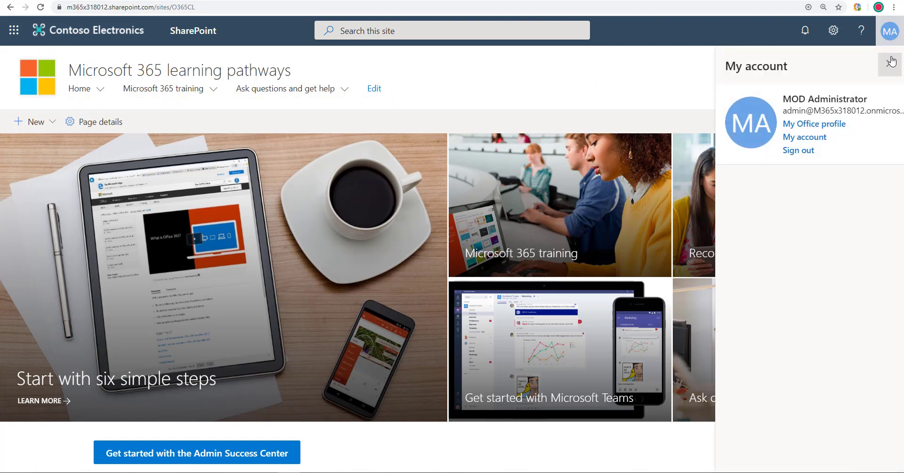
{"action": "mouse_move", "coordinate": [889, 63]}
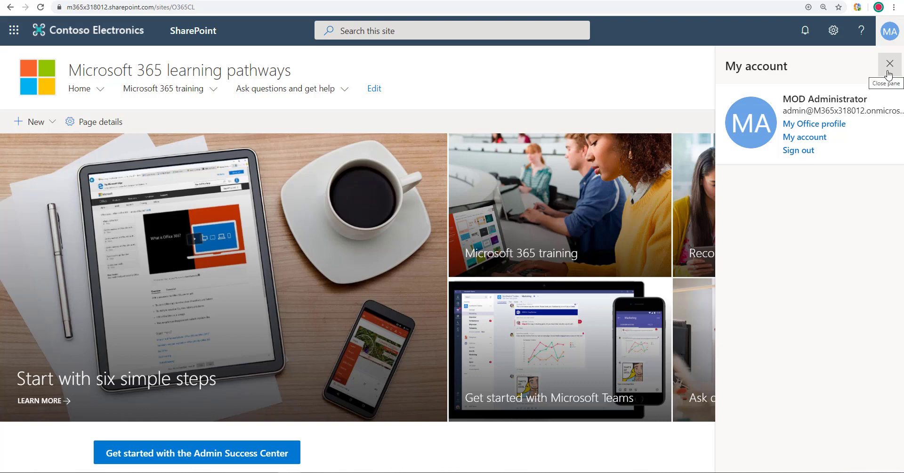
{"action": "left_click", "coordinate": [889, 63]}
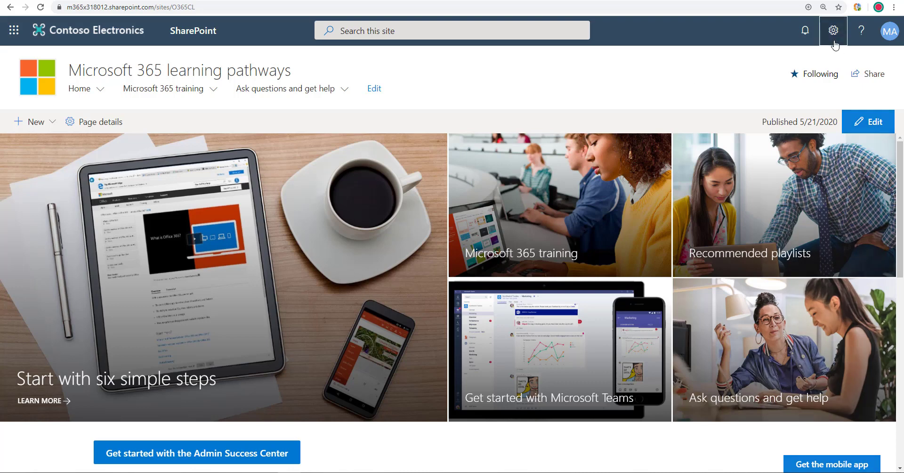
{"action": "left_click", "coordinate": [832, 30]}
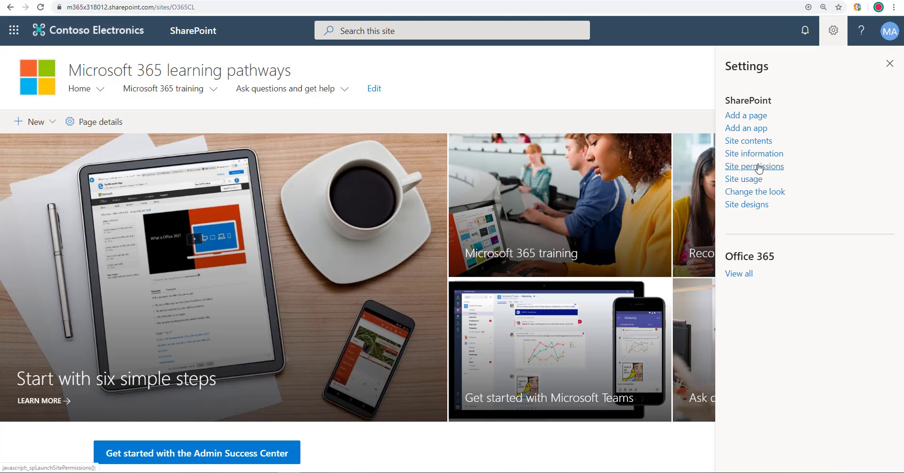
{"action": "left_click", "coordinate": [754, 166]}
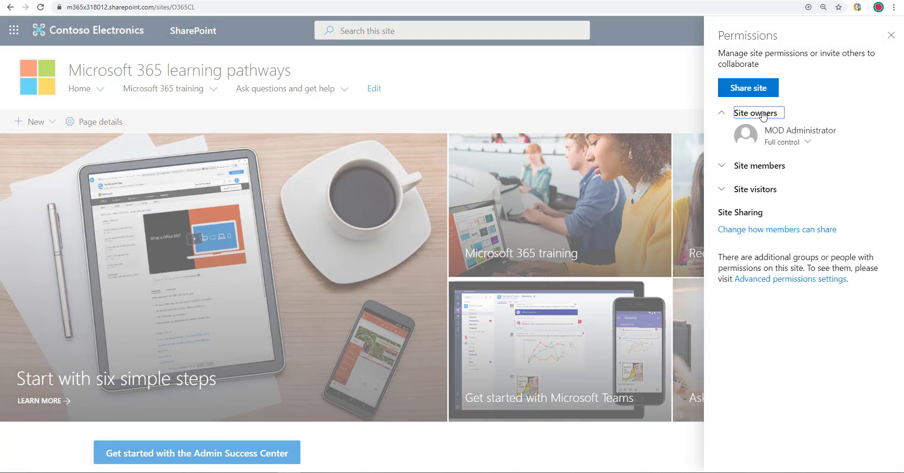
Step: Share the site with Alex with Full control and close the permissions panel
{"action": "left_click", "coordinate": [748, 87]}
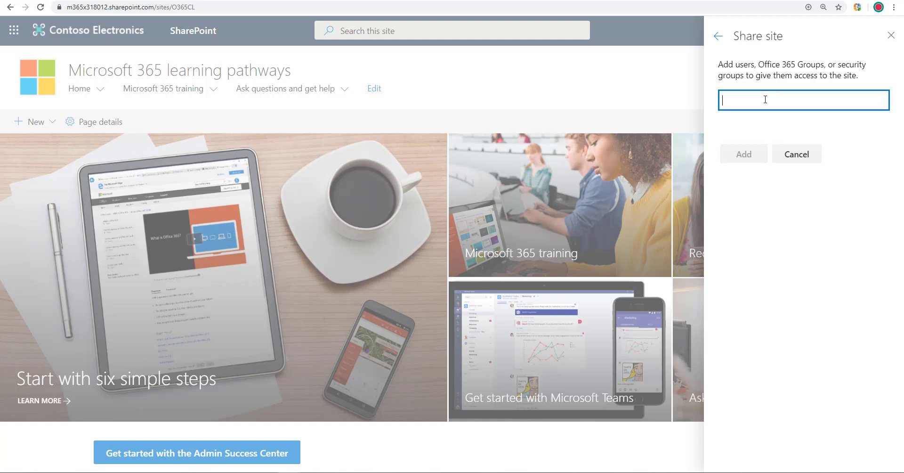
{"action": "type", "text": "alex"}
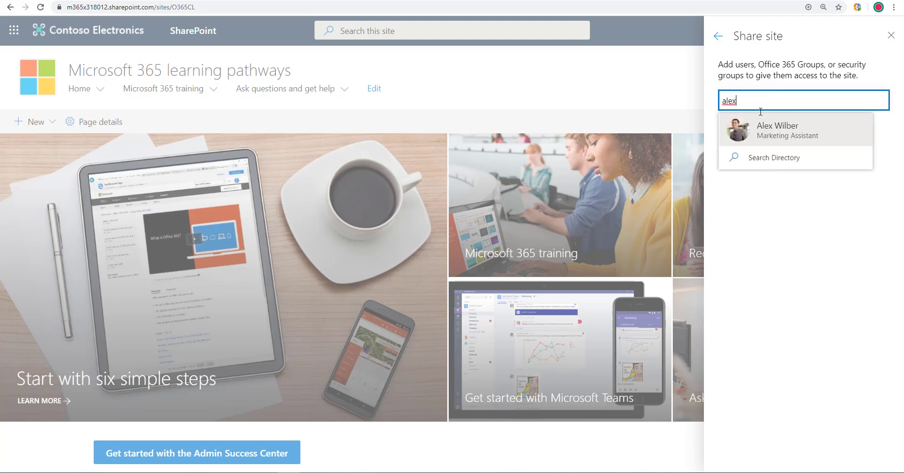
{"action": "left_click", "coordinate": [778, 130]}
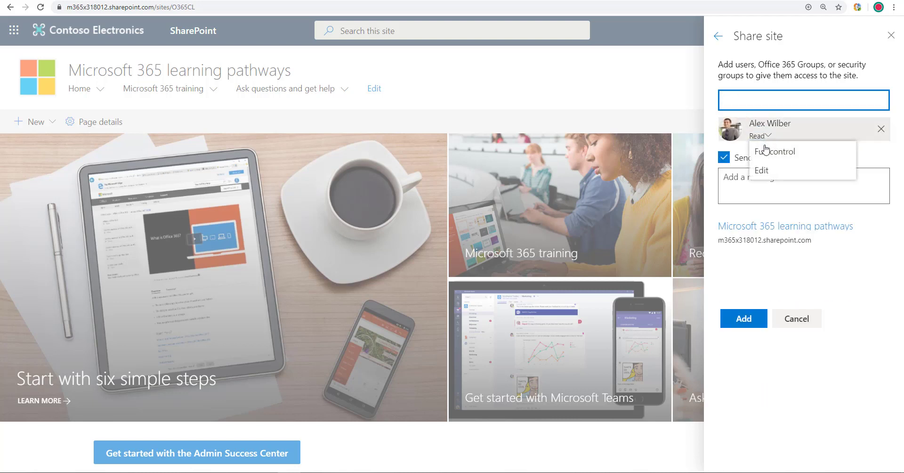
{"action": "left_click", "coordinate": [775, 150]}
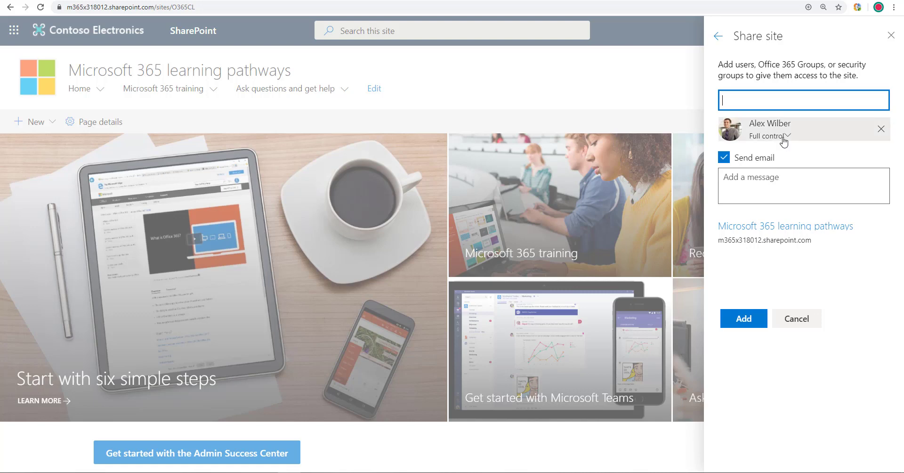
{"action": "left_click", "coordinate": [718, 36]}
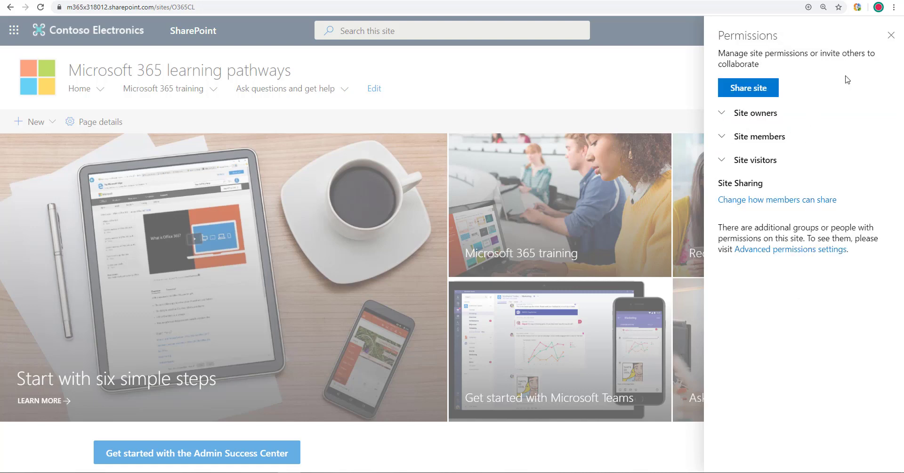
{"action": "left_click", "coordinate": [833, 30]}
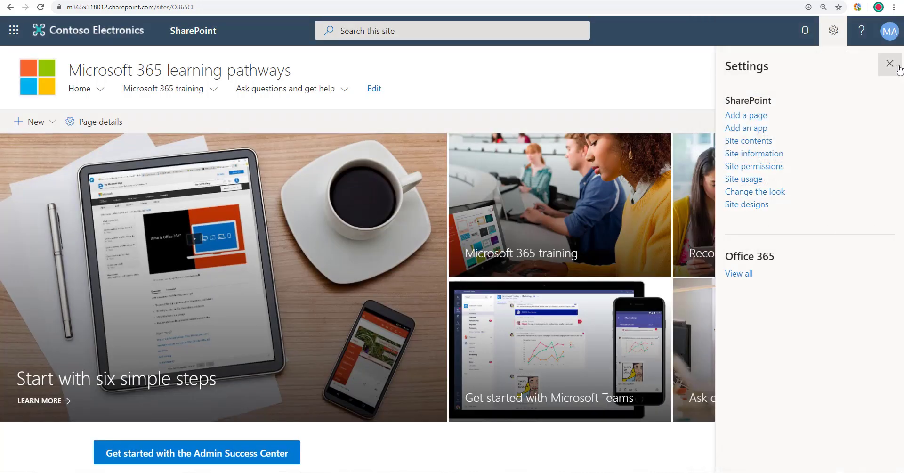
Step: Close Settings and browse the home page's News and Events sections
{"action": "left_click", "coordinate": [889, 63]}
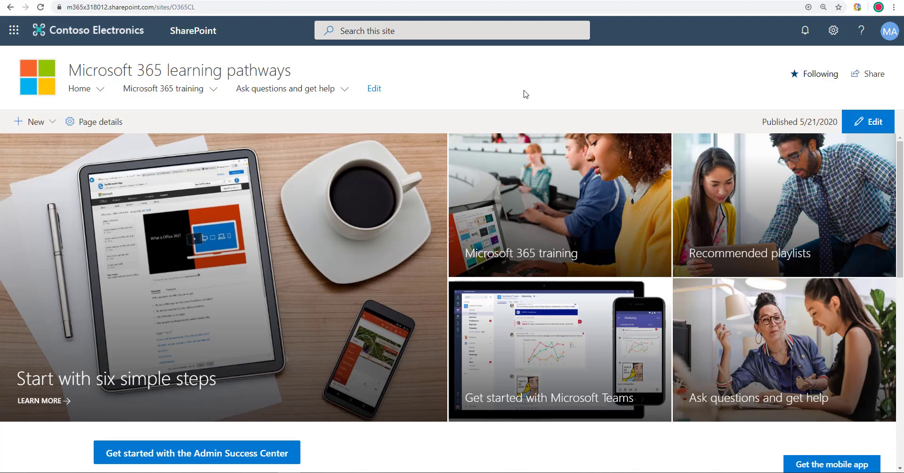
{"action": "scroll", "scroll_direction": "down", "scroll_amount": 3}
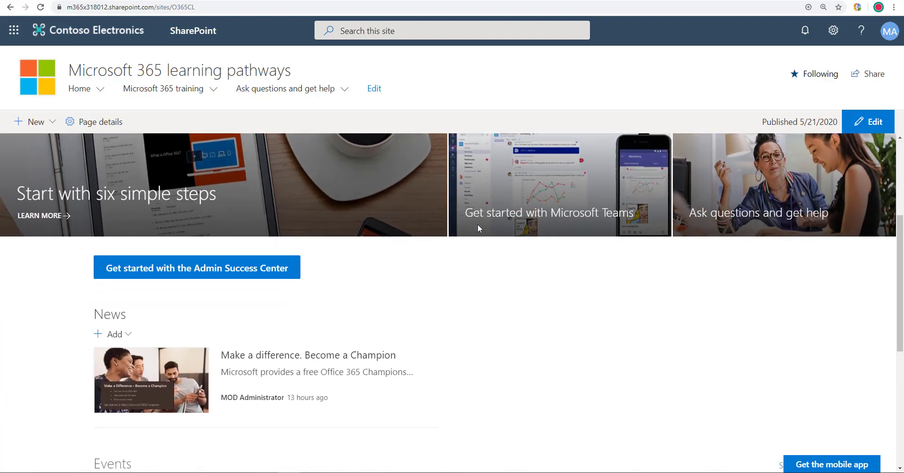
{"action": "scroll", "scroll_direction": "down", "scroll_amount": 3}
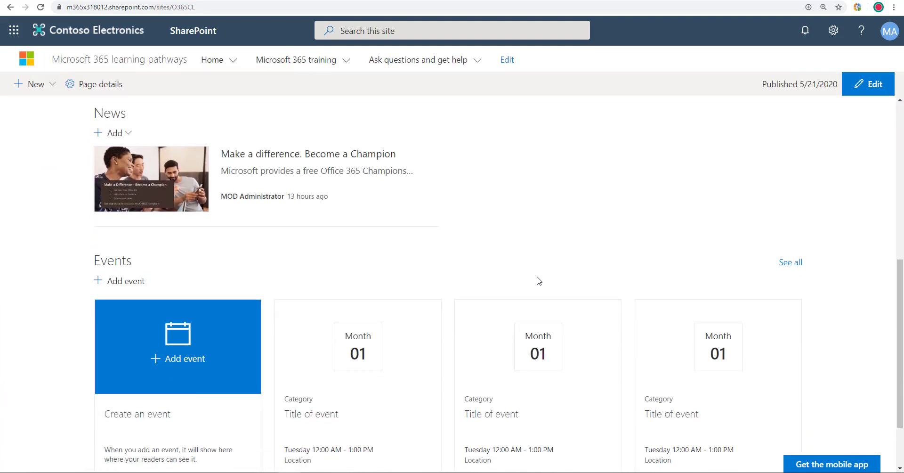
{"action": "scroll", "scroll_direction": "up", "scroll_amount": 3}
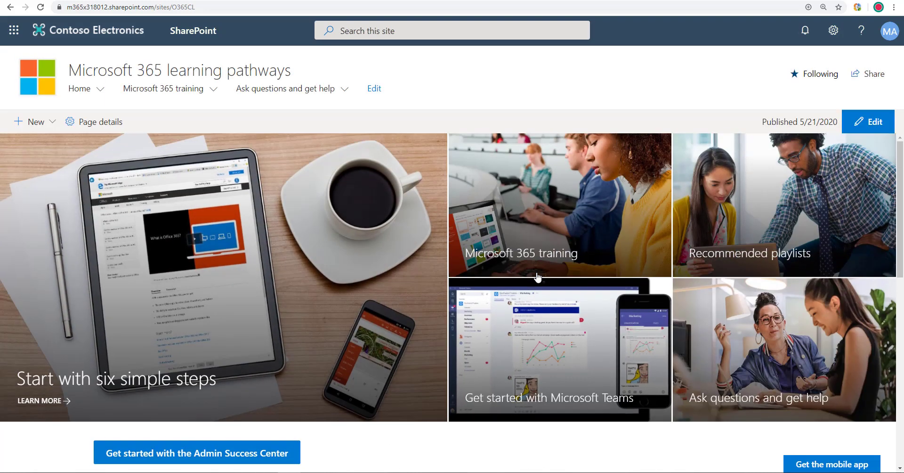
{"action": "mouse_move", "coordinate": [532, 119]}
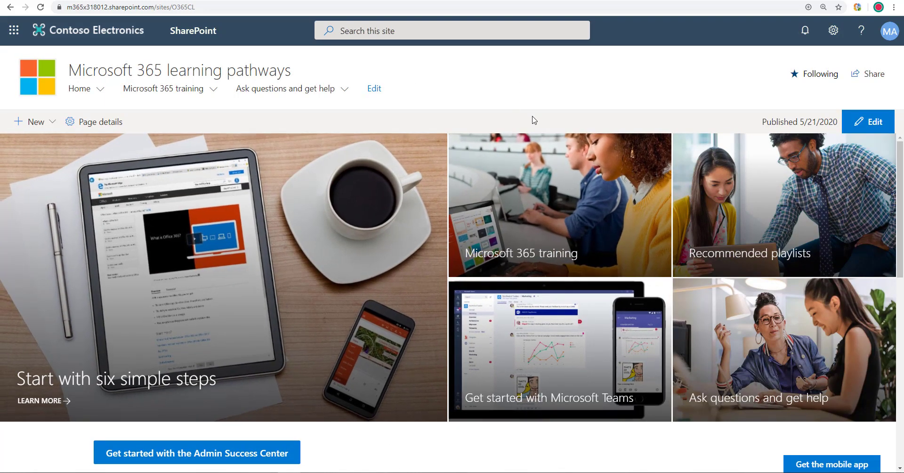
{"action": "mouse_move", "coordinate": [536, 102]}
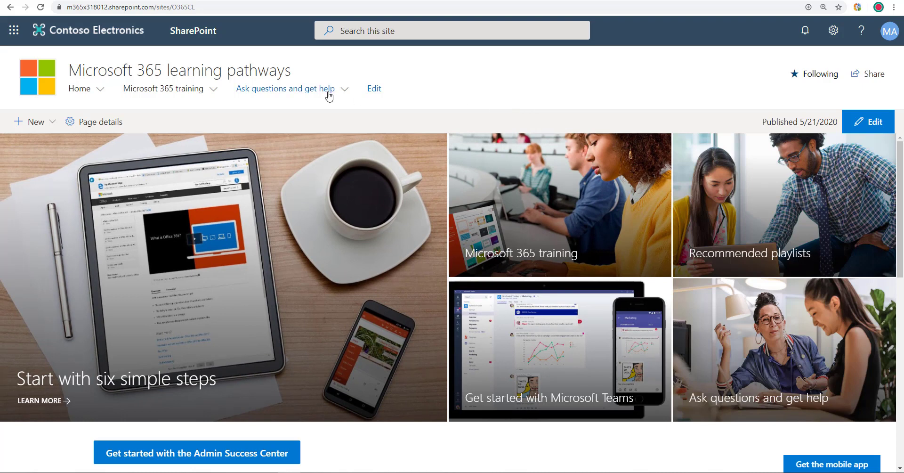
{"action": "left_click", "coordinate": [285, 89]}
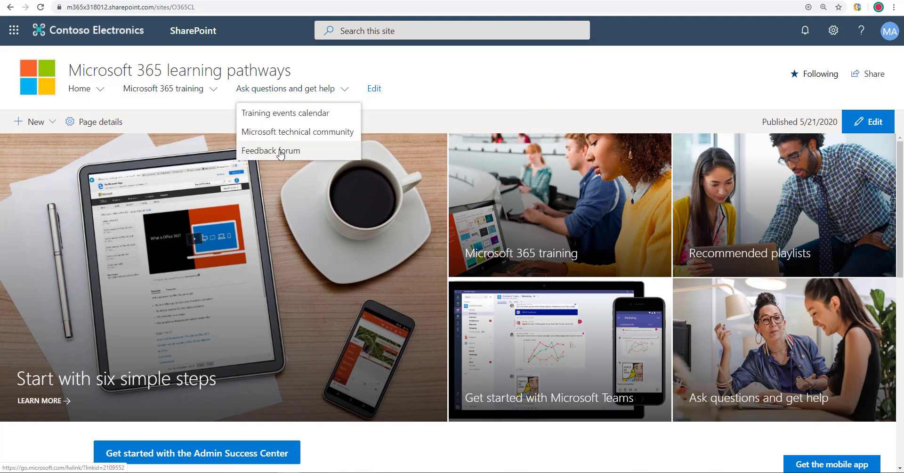
{"action": "mouse_move", "coordinate": [281, 153]}
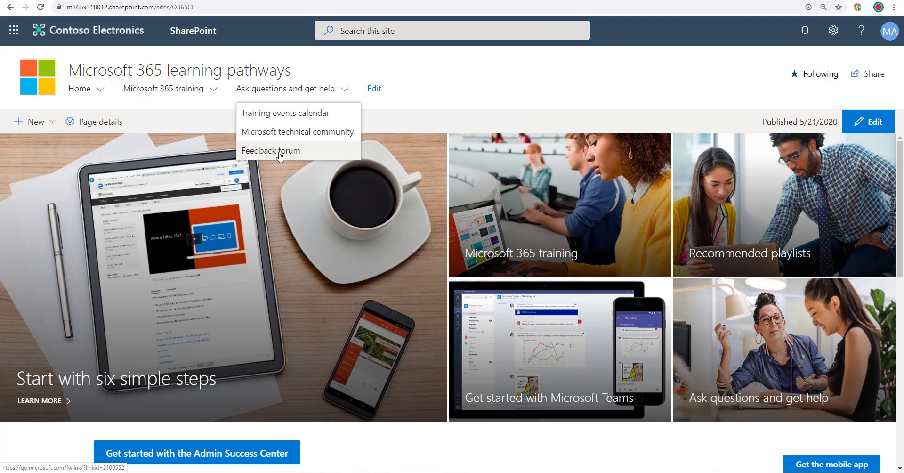
{"action": "mouse_move", "coordinate": [304, 132]}
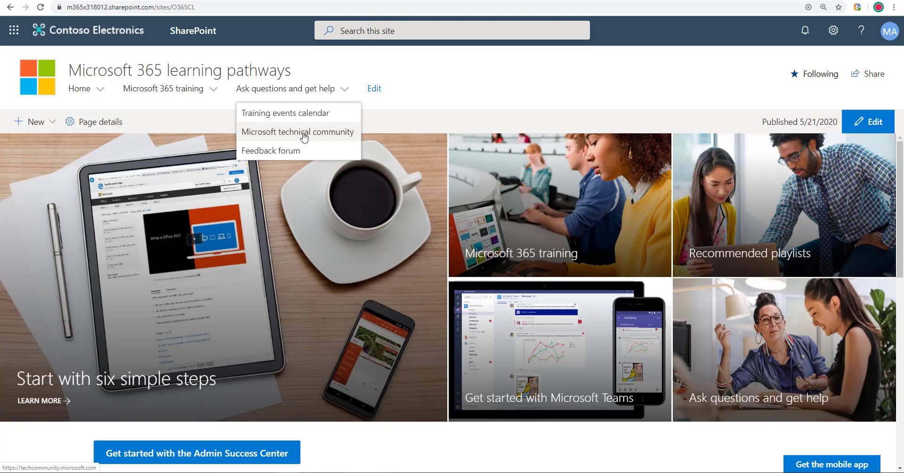
{"action": "mouse_move", "coordinate": [305, 137]}
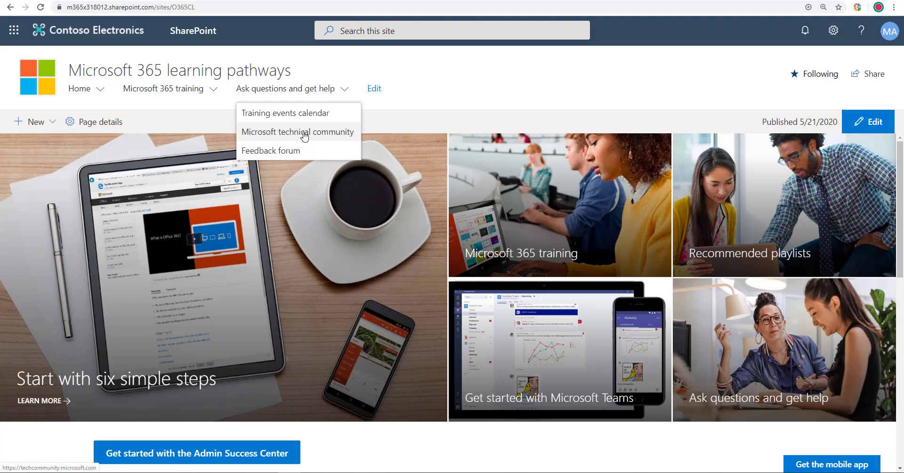
{"action": "left_click", "coordinate": [374, 88]}
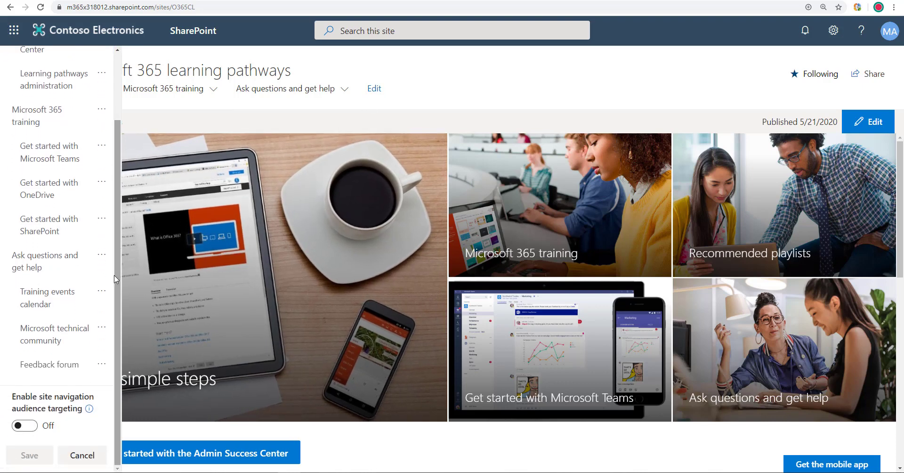
{"action": "left_click", "coordinate": [102, 326]}
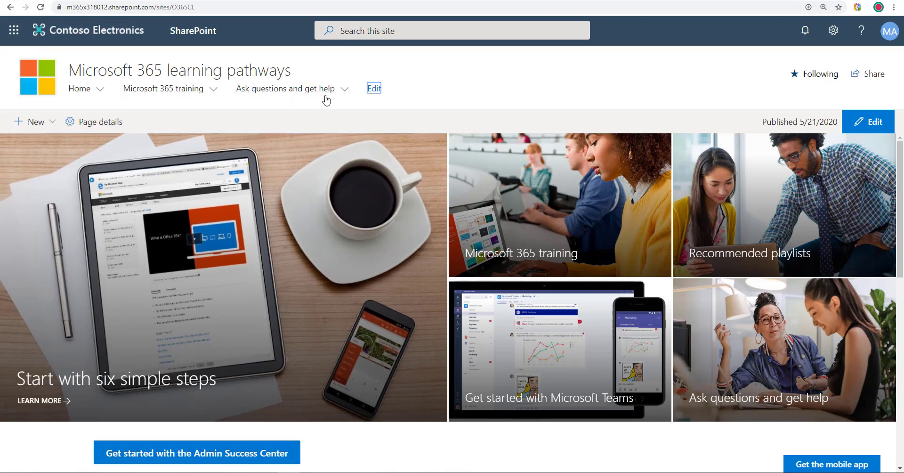
Step: Open Training events calendar from the 'Ask questions and get help' menu and review it
{"action": "left_click", "coordinate": [286, 88]}
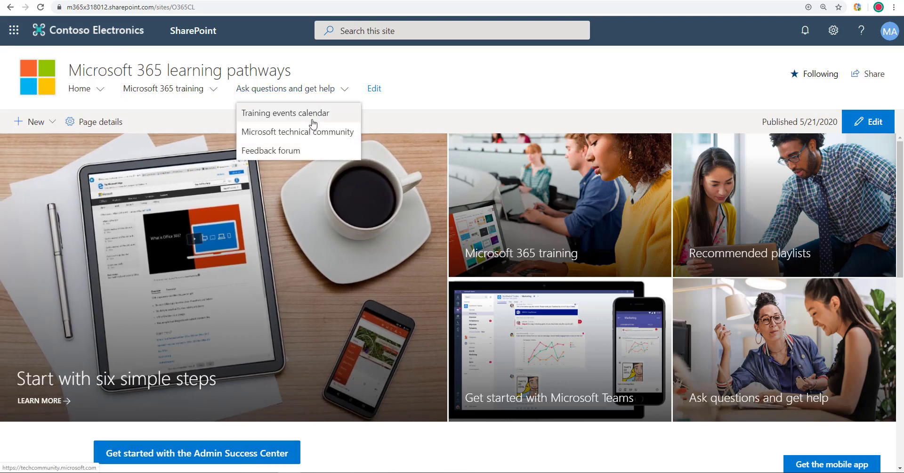
{"action": "mouse_move", "coordinate": [288, 117]}
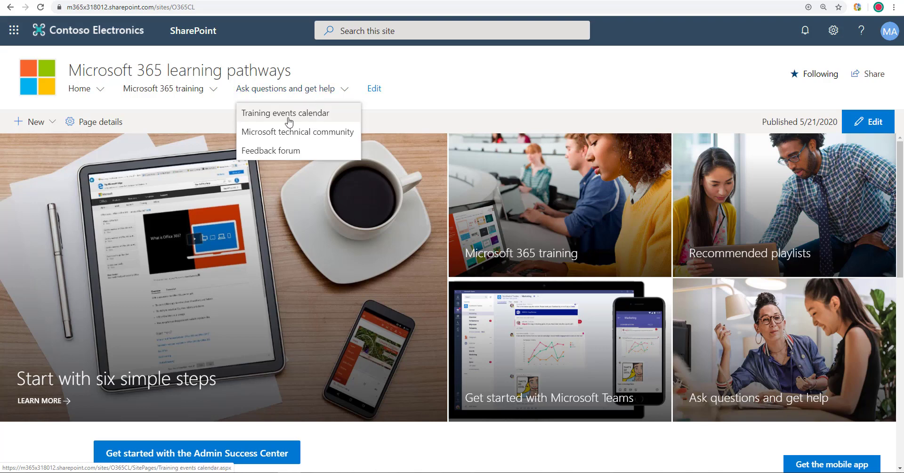
{"action": "left_click", "coordinate": [285, 112]}
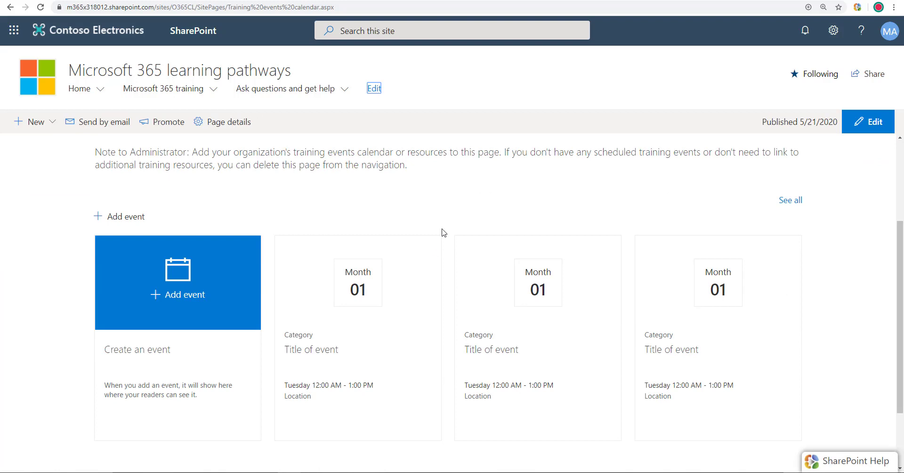
{"action": "scroll", "scroll_direction": "down", "scroll_amount": 3}
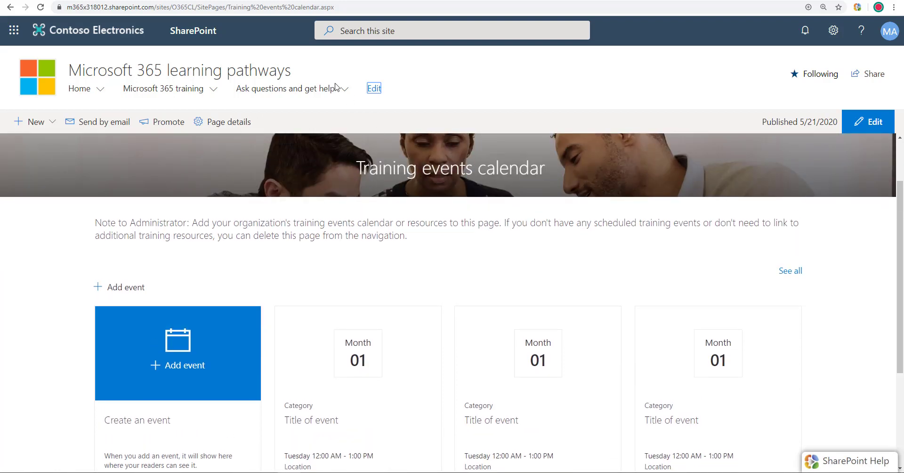
{"action": "left_click", "coordinate": [284, 88]}
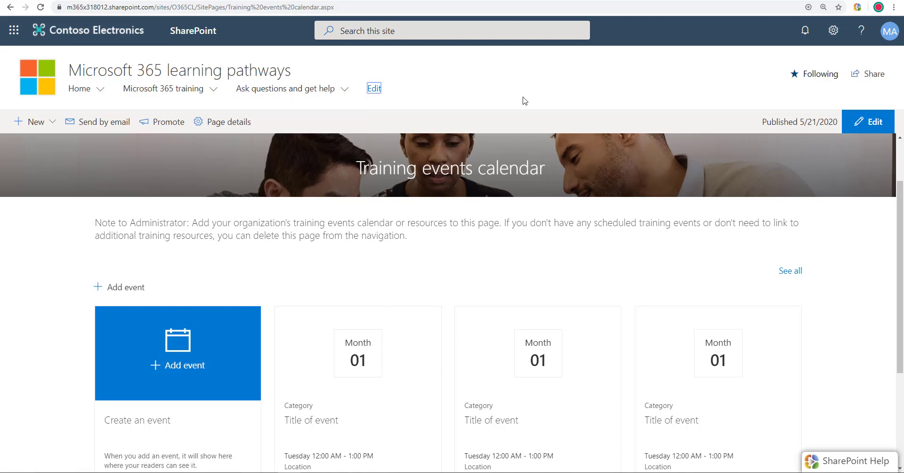
Step: Go to Site contents from Settings and open the Site Pages library
{"action": "left_click", "coordinate": [832, 30]}
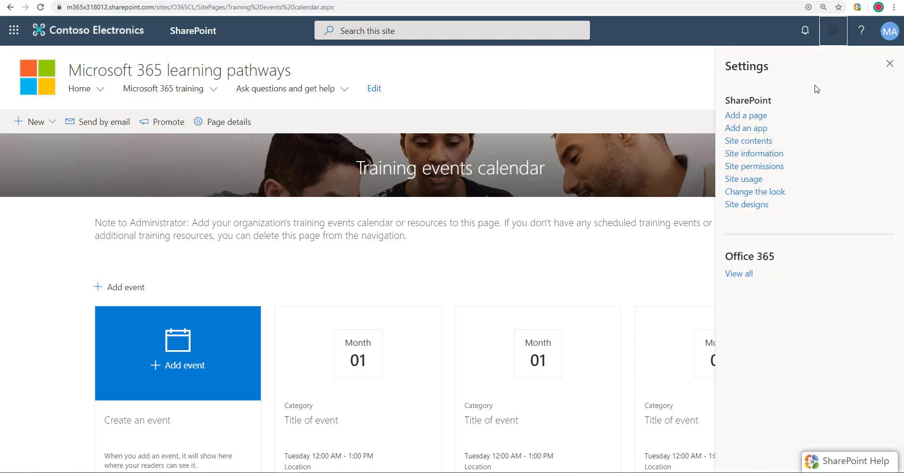
{"action": "left_click", "coordinate": [748, 140]}
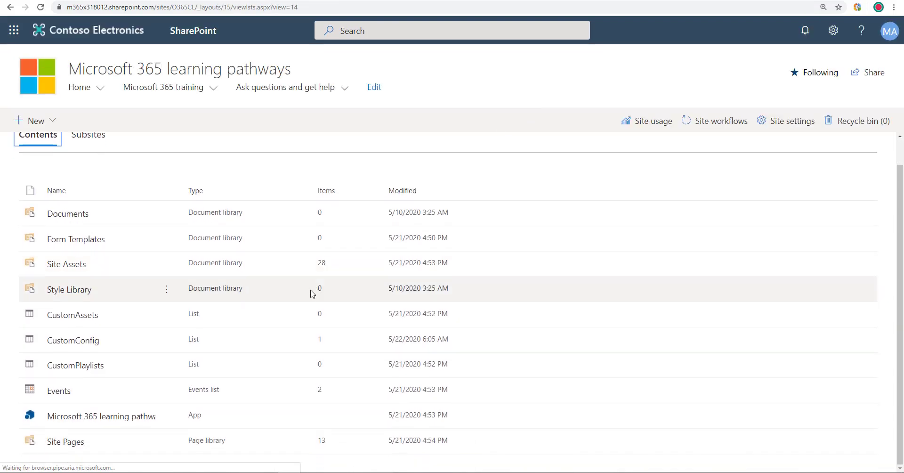
{"action": "left_click", "coordinate": [65, 440]}
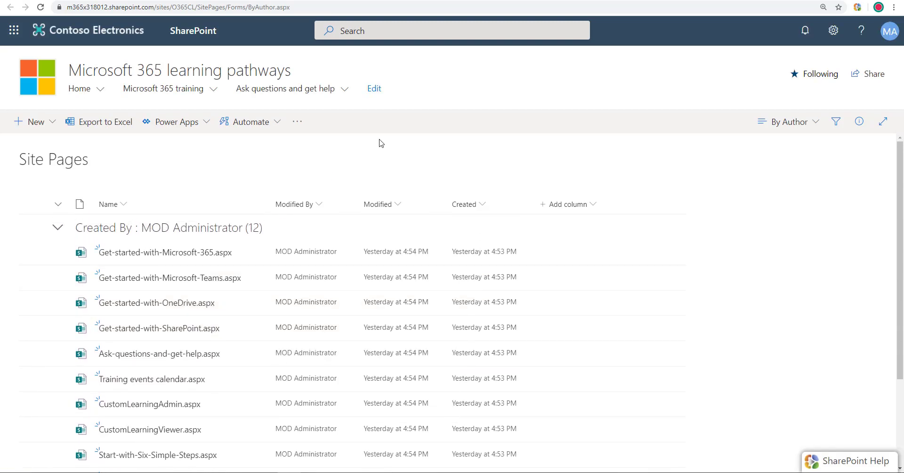
{"action": "mouse_move", "coordinate": [434, 116]}
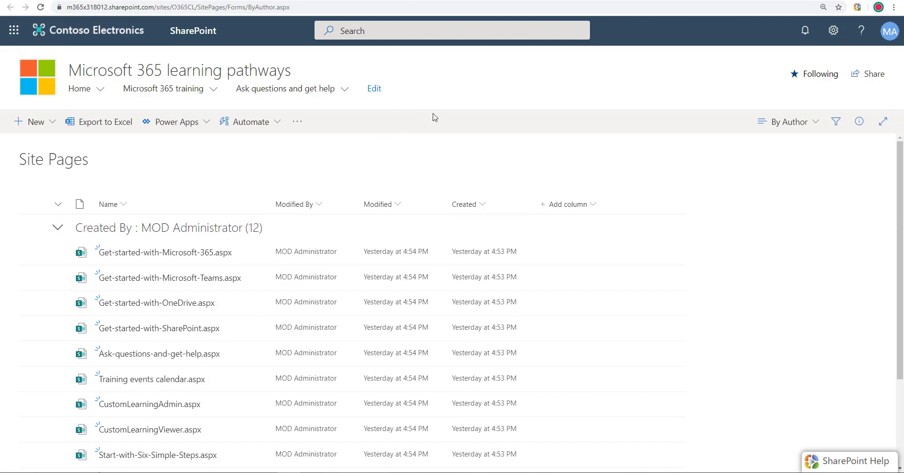
{"action": "mouse_move", "coordinate": [438, 111]}
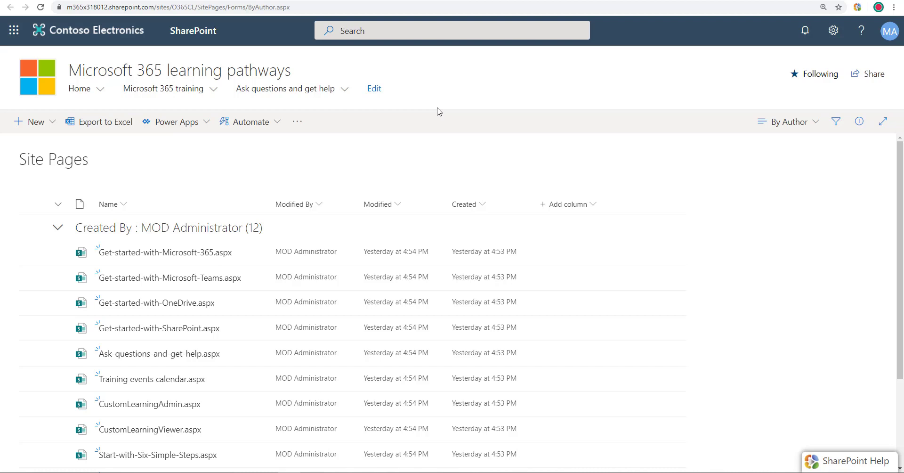
{"action": "mouse_move", "coordinate": [420, 102]}
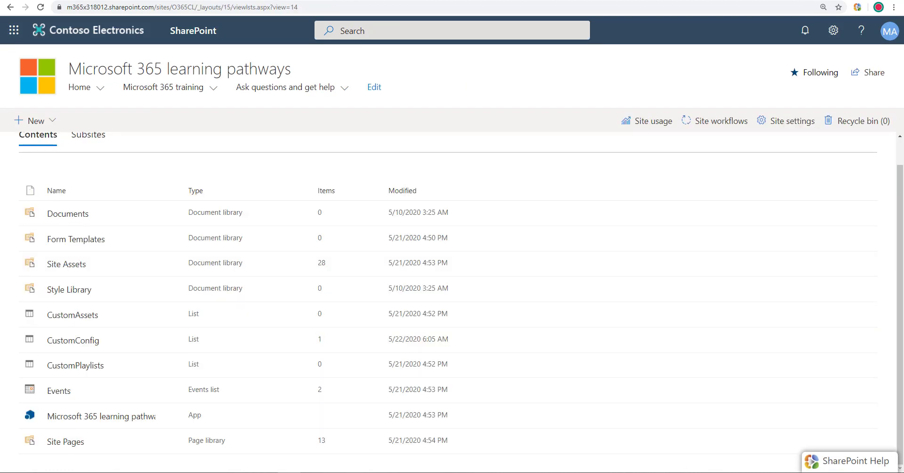
{"action": "left_click", "coordinate": [64, 441]}
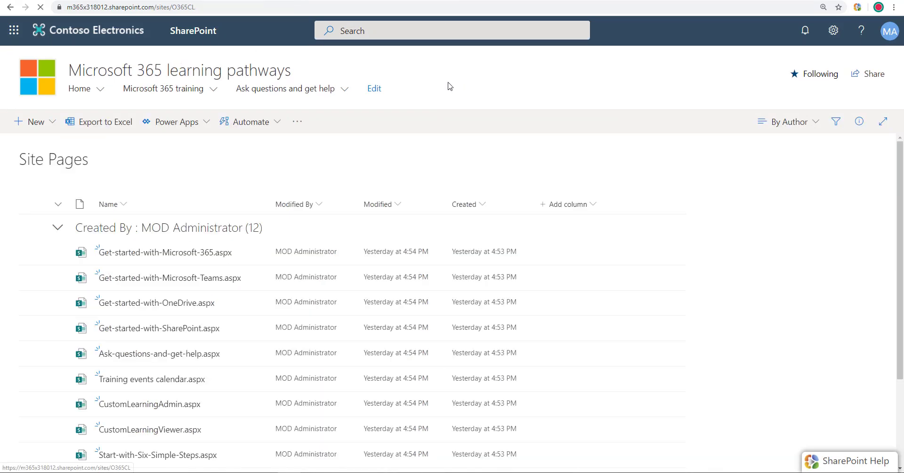
Step: Return to the learning pathways home page and look down its content
{"action": "left_click", "coordinate": [79, 88]}
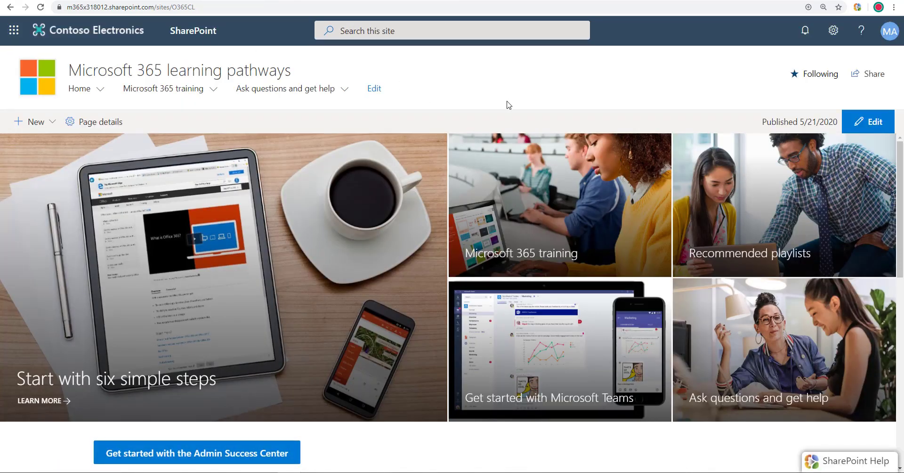
{"action": "scroll", "scroll_direction": "down", "scroll_amount": 3}
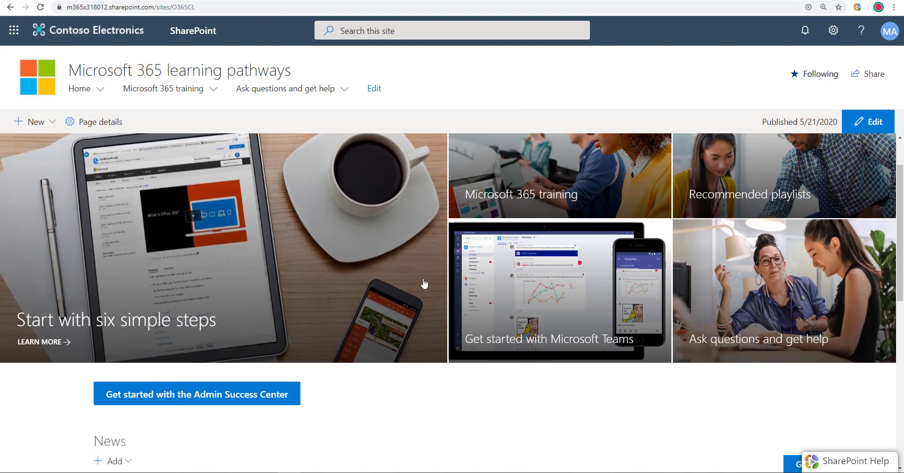
{"action": "scroll", "scroll_direction": "down", "scroll_amount": 3}
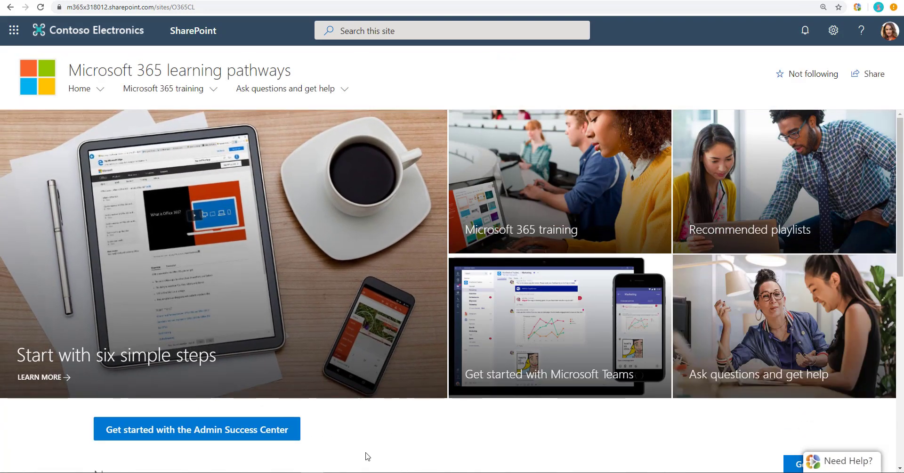
{"action": "left_click", "coordinate": [890, 30]}
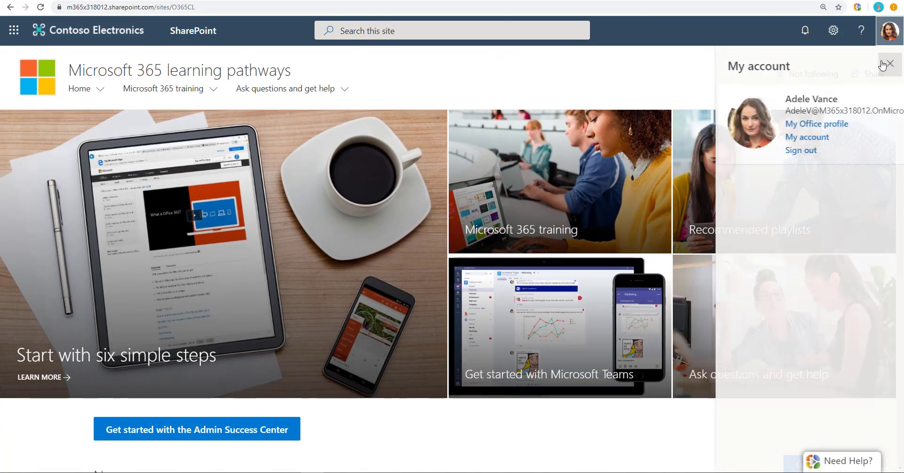
{"action": "left_click", "coordinate": [890, 63]}
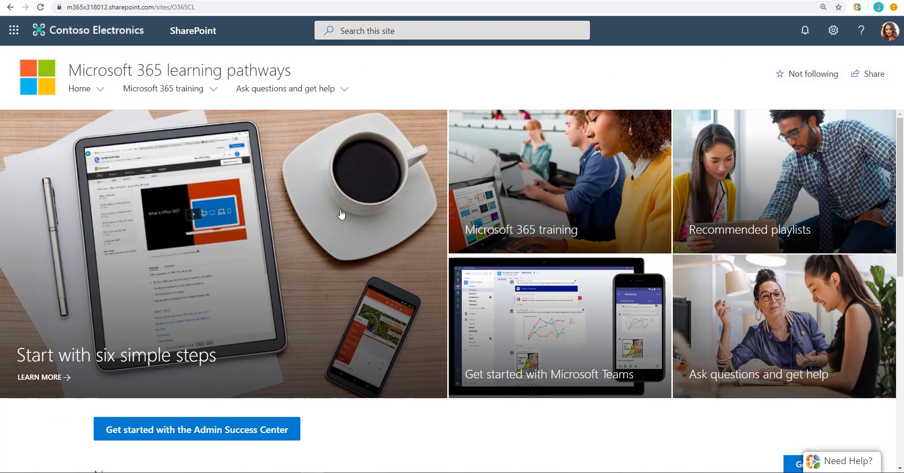
{"action": "left_click", "coordinate": [285, 88]}
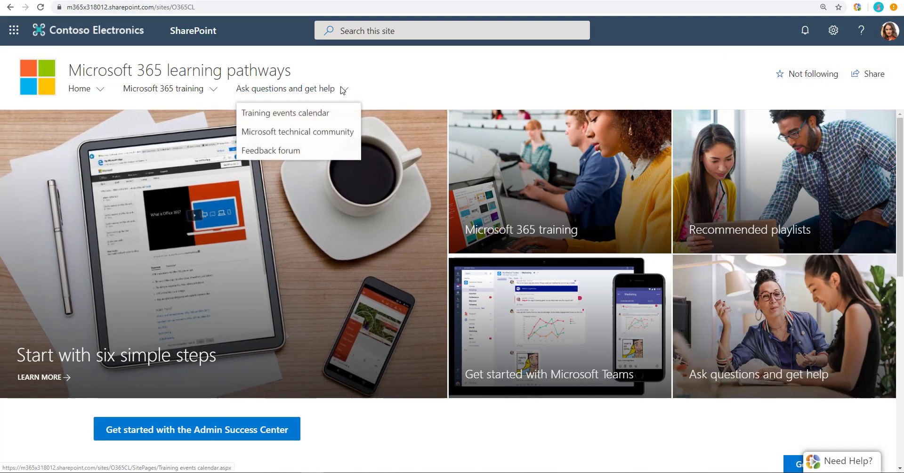
{"action": "left_click", "coordinate": [163, 88]}
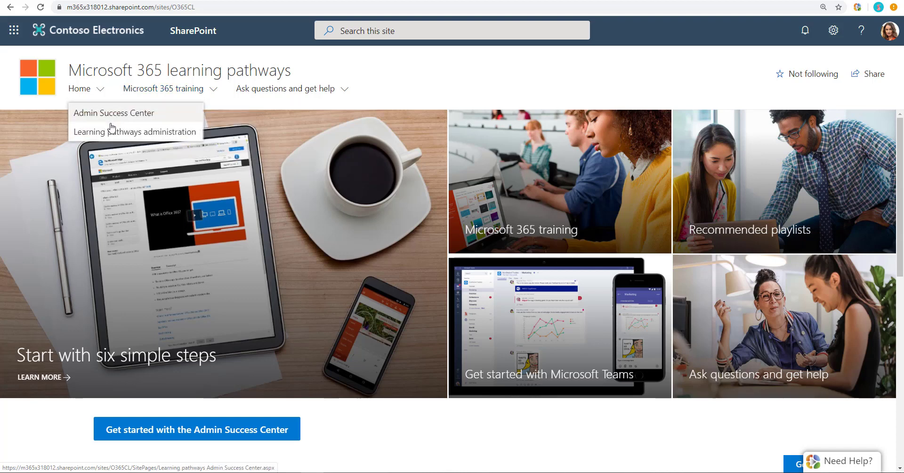
{"action": "mouse_move", "coordinate": [134, 131]}
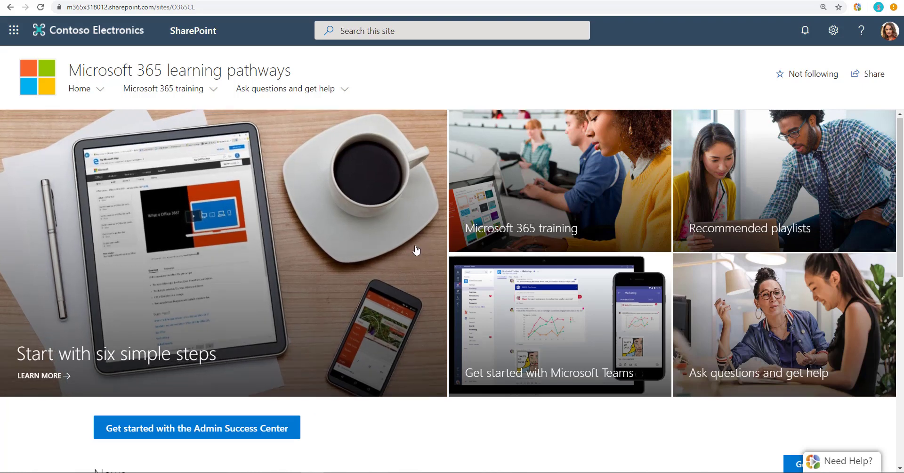
{"action": "scroll", "scroll_direction": "down", "scroll_amount": 3}
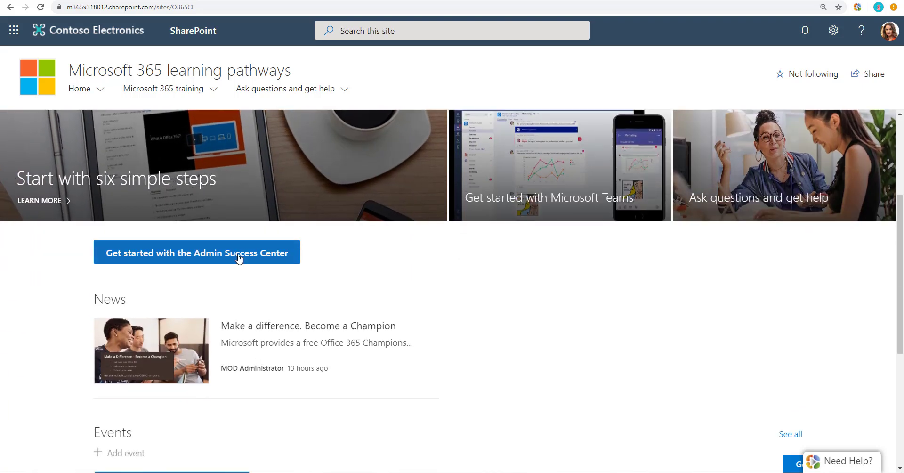
{"action": "scroll", "scroll_direction": "down", "scroll_amount": 3}
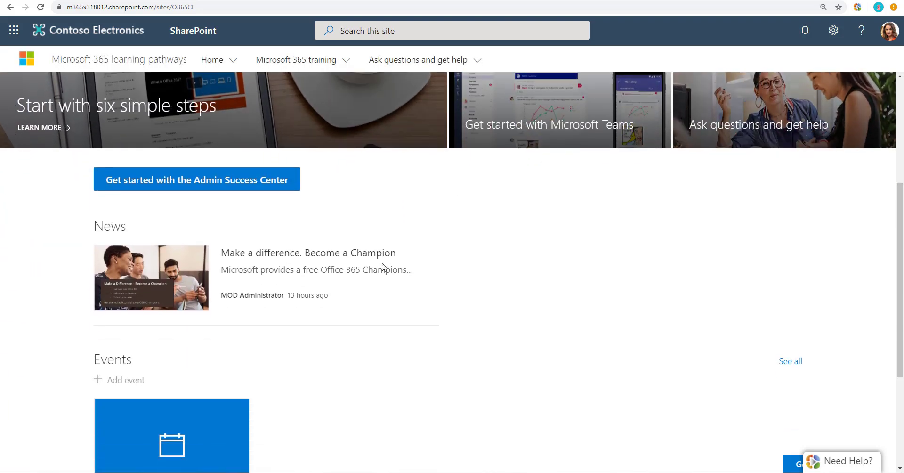
{"action": "scroll", "scroll_direction": "down", "scroll_amount": 3}
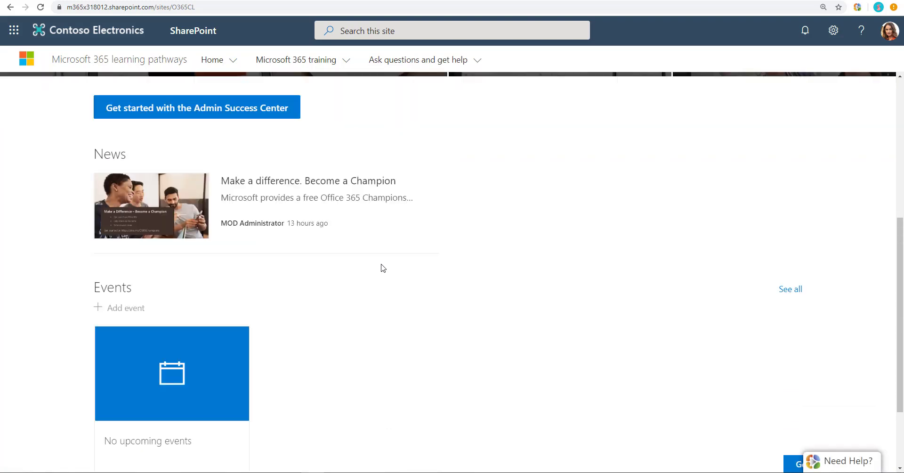
{"action": "scroll", "scroll_direction": "up", "scroll_amount": 3}
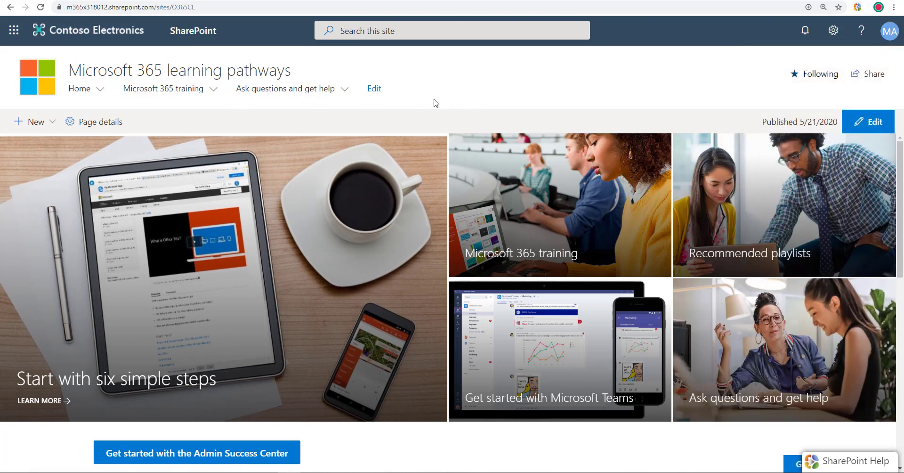
Step: Save the home page edits as a draft and review the page below
{"action": "scroll", "scroll_direction": "down", "scroll_amount": 3}
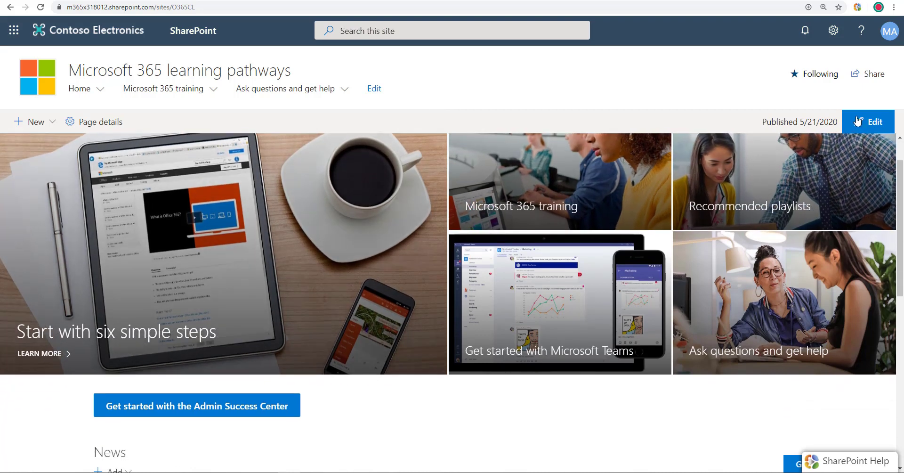
{"action": "left_click", "coordinate": [867, 121]}
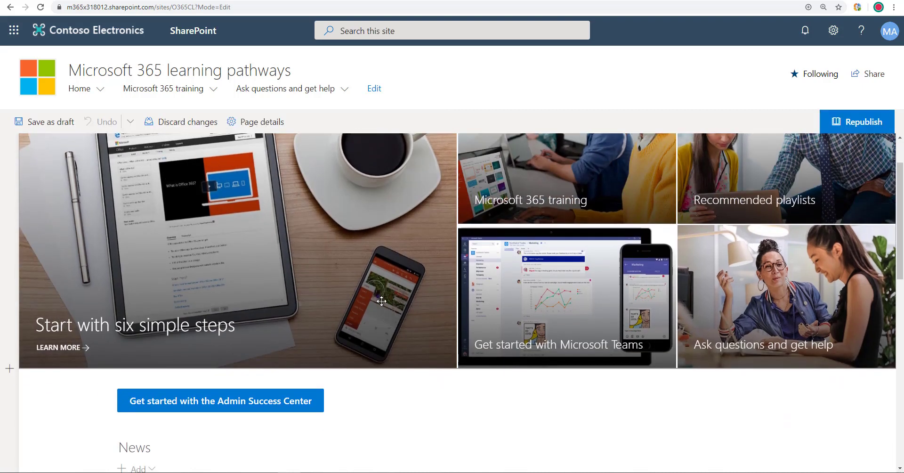
{"action": "scroll", "scroll_direction": "down", "scroll_amount": 3}
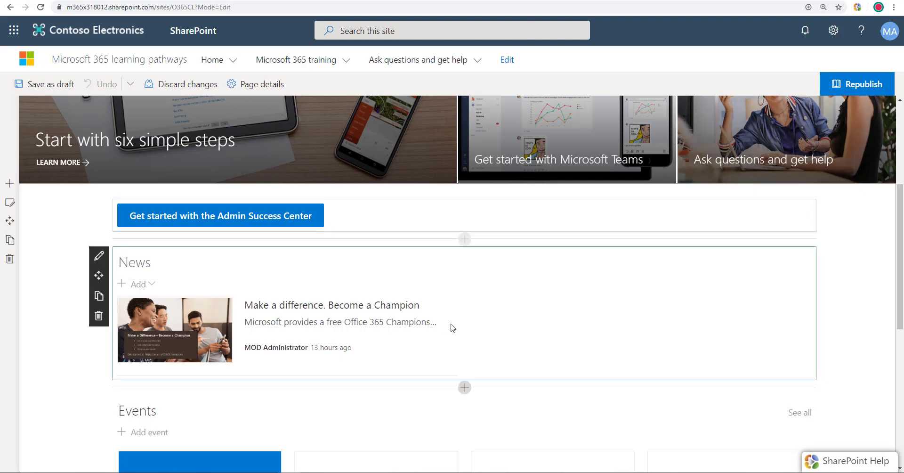
{"action": "scroll", "scroll_direction": "down", "scroll_amount": 3}
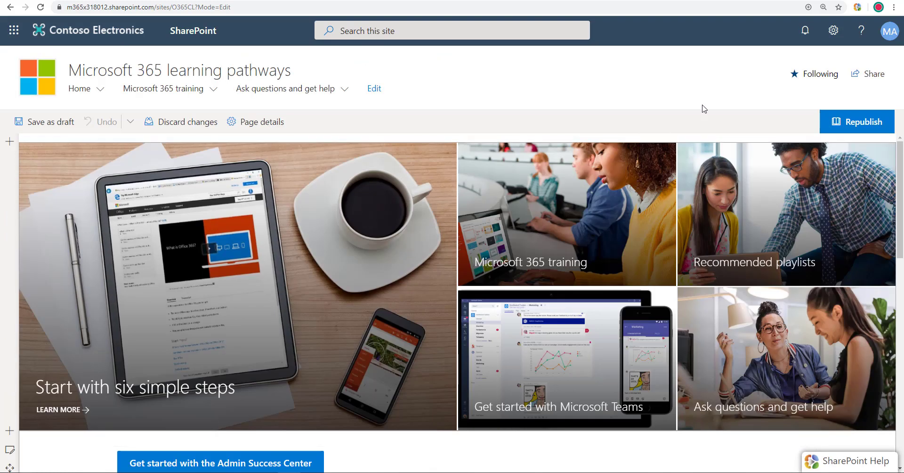
{"action": "mouse_move", "coordinate": [189, 121]}
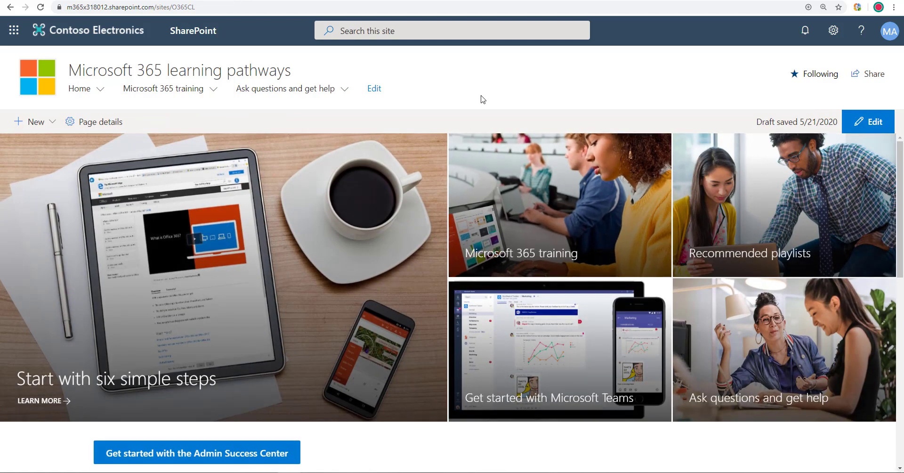
{"action": "mouse_move", "coordinate": [485, 100]}
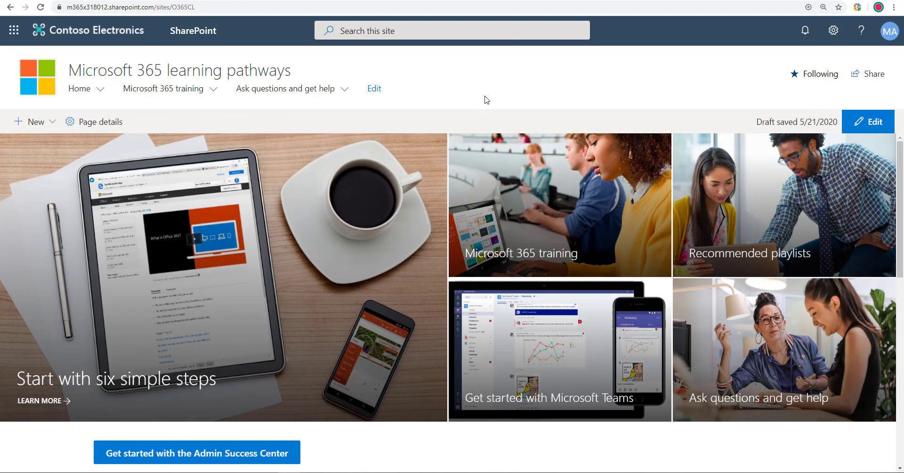
{"action": "mouse_move", "coordinate": [409, 301]}
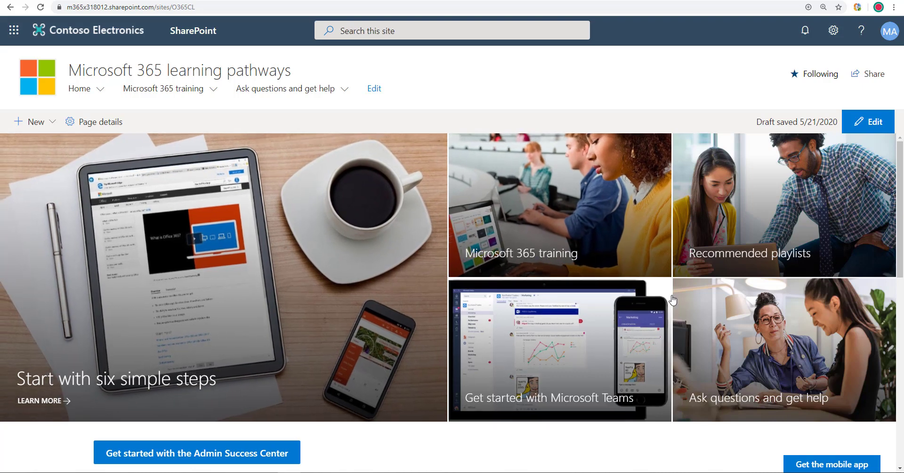
{"action": "mouse_move", "coordinate": [564, 254]}
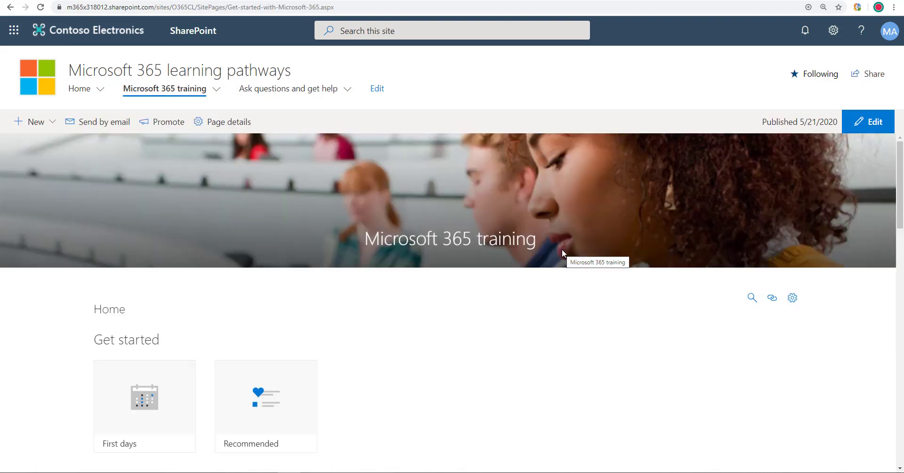
Step: Scroll through the Scenarios, Products and Adoption Tools tiles on Microsoft 365 training
{"action": "scroll", "scroll_direction": "down", "scroll_amount": 3}
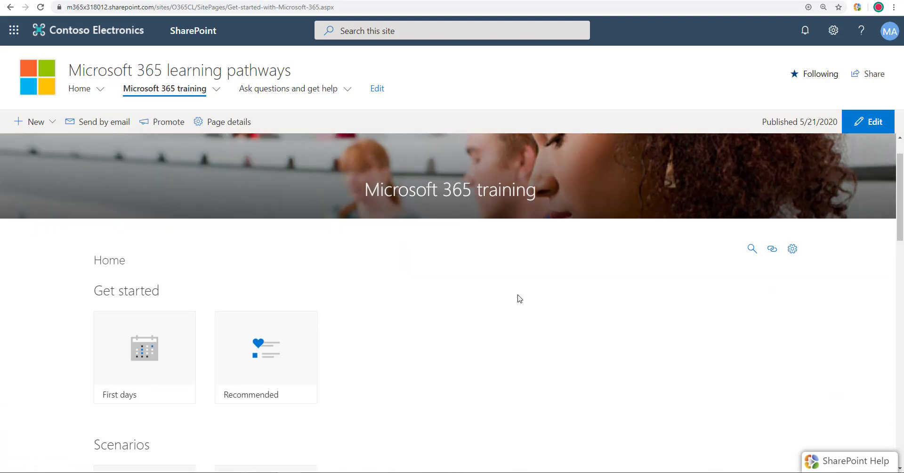
{"action": "scroll", "scroll_direction": "down", "scroll_amount": 3}
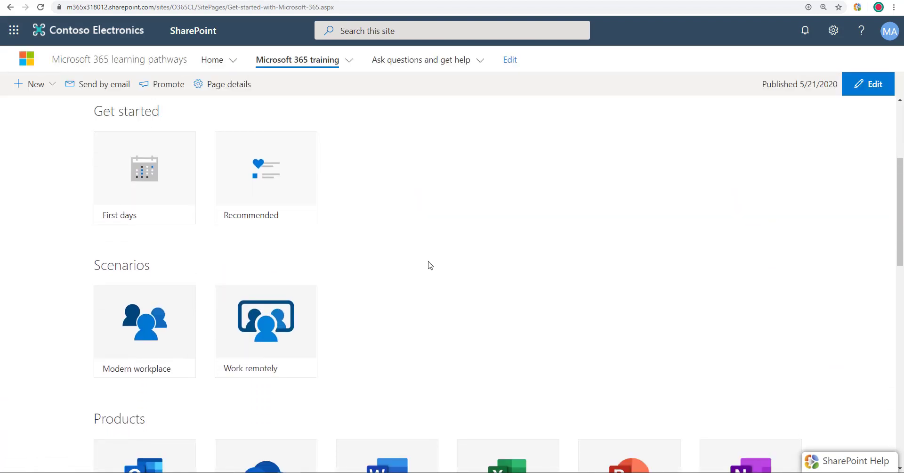
{"action": "scroll", "scroll_direction": "down", "scroll_amount": 3}
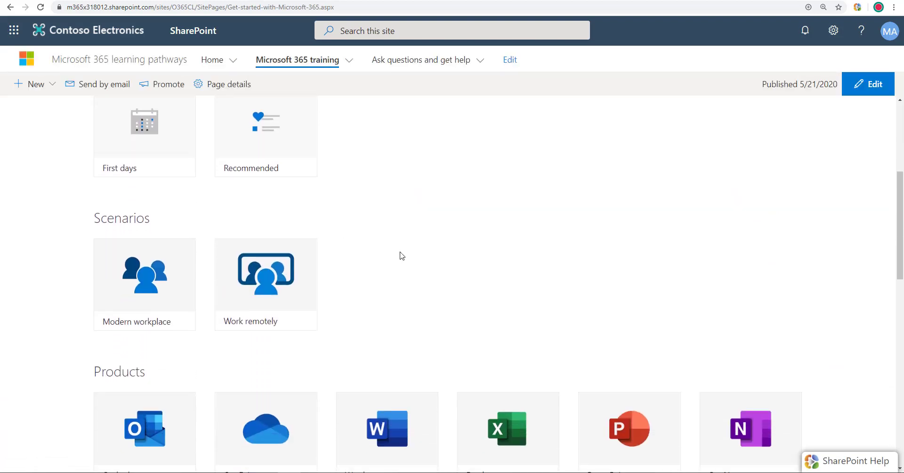
{"action": "scroll", "scroll_direction": "down", "scroll_amount": 3}
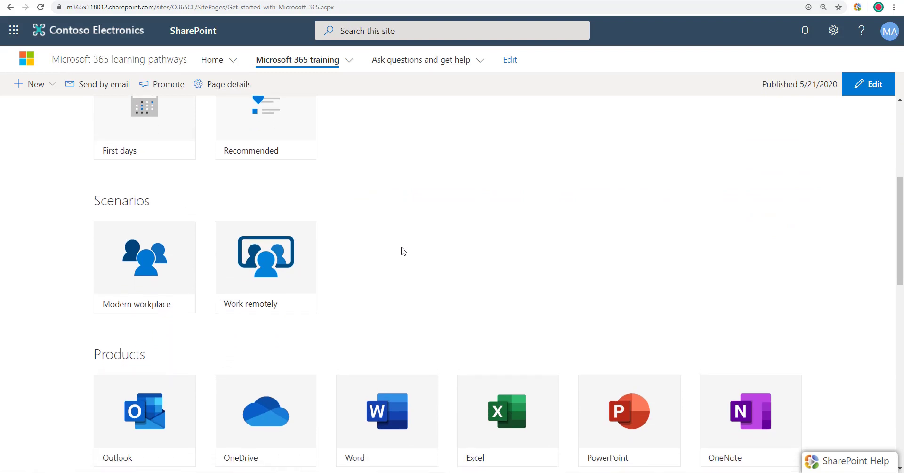
{"action": "scroll", "scroll_direction": "down", "scroll_amount": 3}
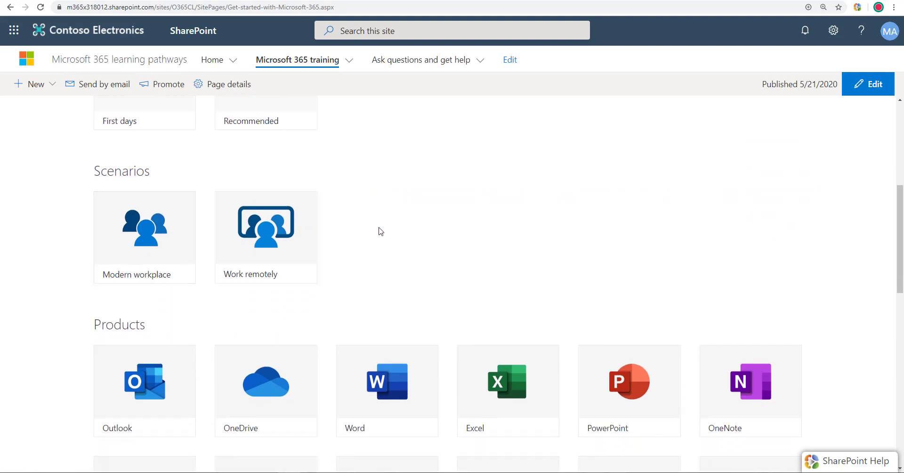
{"action": "scroll", "scroll_direction": "down", "scroll_amount": 3}
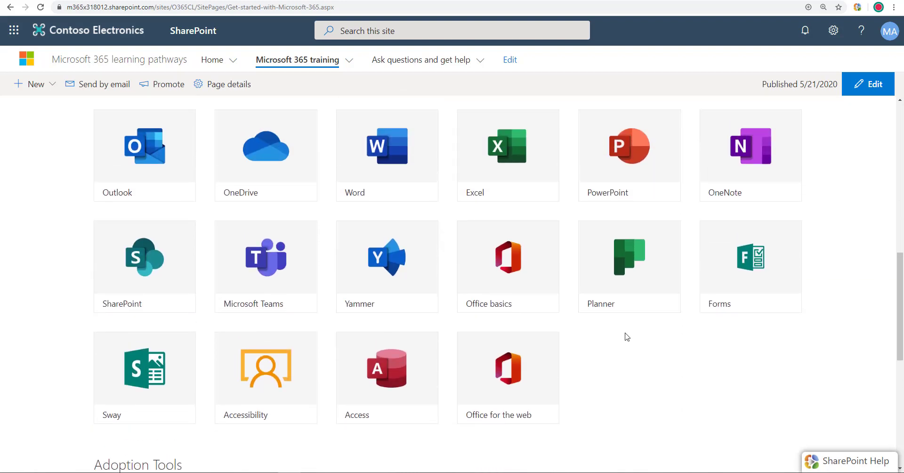
{"action": "mouse_move", "coordinate": [443, 301]}
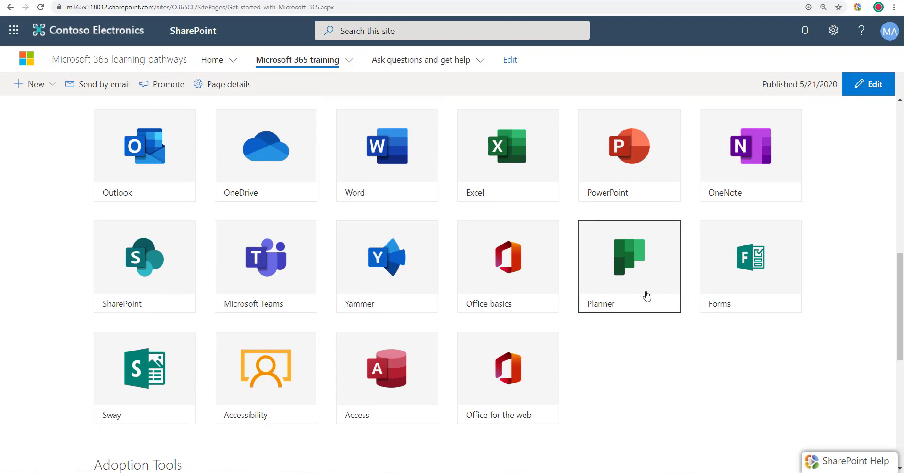
{"action": "mouse_move", "coordinate": [633, 318]}
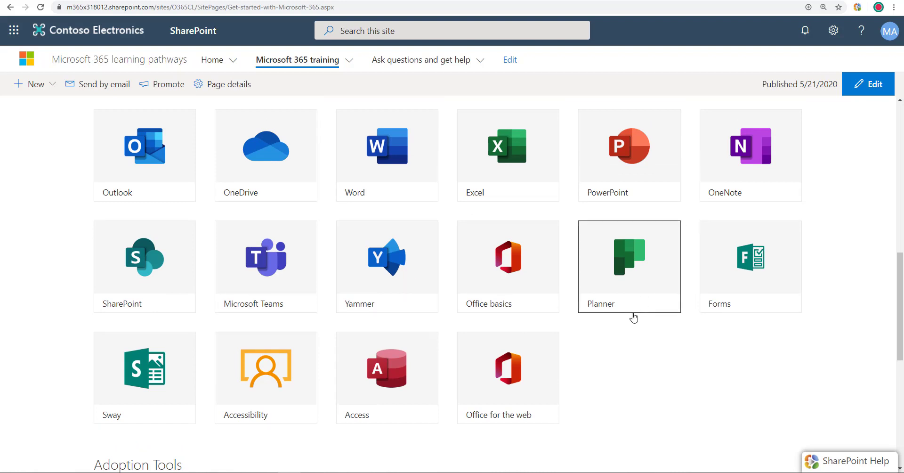
{"action": "scroll", "scroll_direction": "down", "scroll_amount": 3}
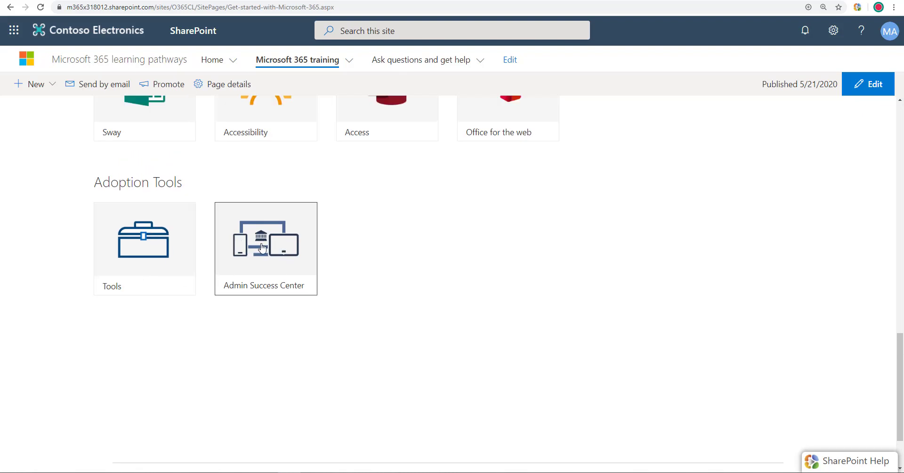
{"action": "mouse_move", "coordinate": [338, 238]}
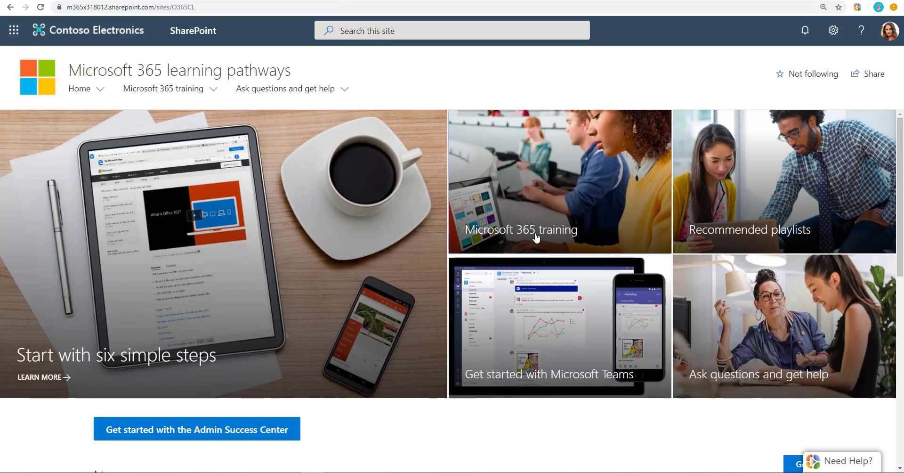
Step: Open the Microsoft 365 training tile as a regular user and look down the page
{"action": "left_click", "coordinate": [519, 229]}
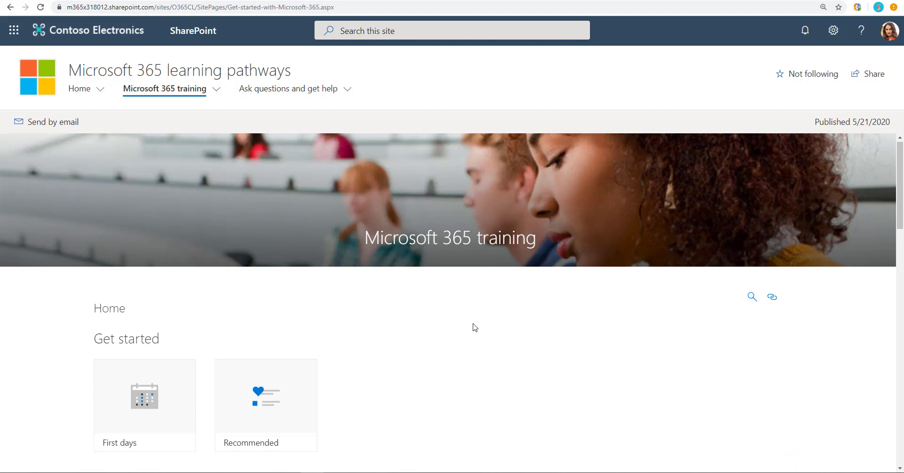
{"action": "scroll", "scroll_direction": "down", "scroll_amount": 3}
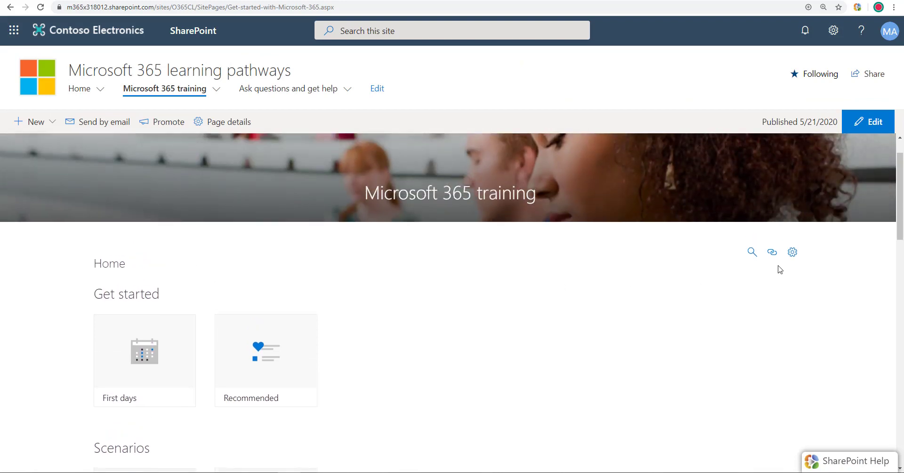
{"action": "mouse_move", "coordinate": [471, 201]}
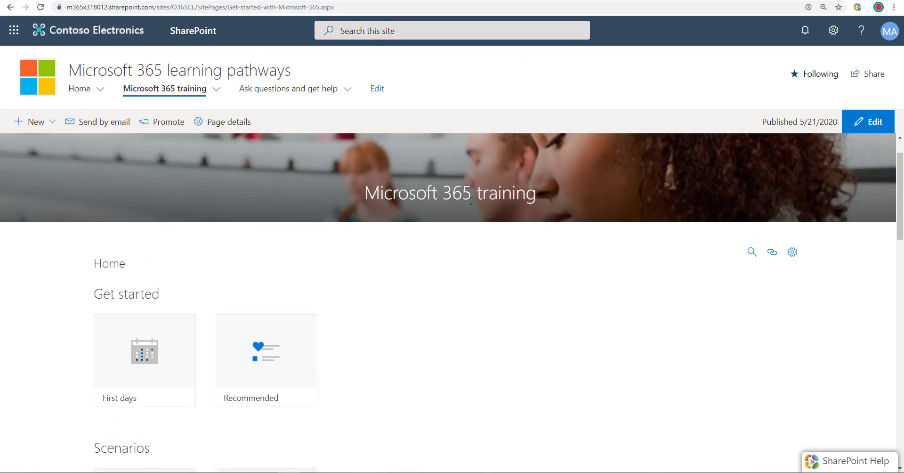
{"action": "mouse_move", "coordinate": [483, 196]}
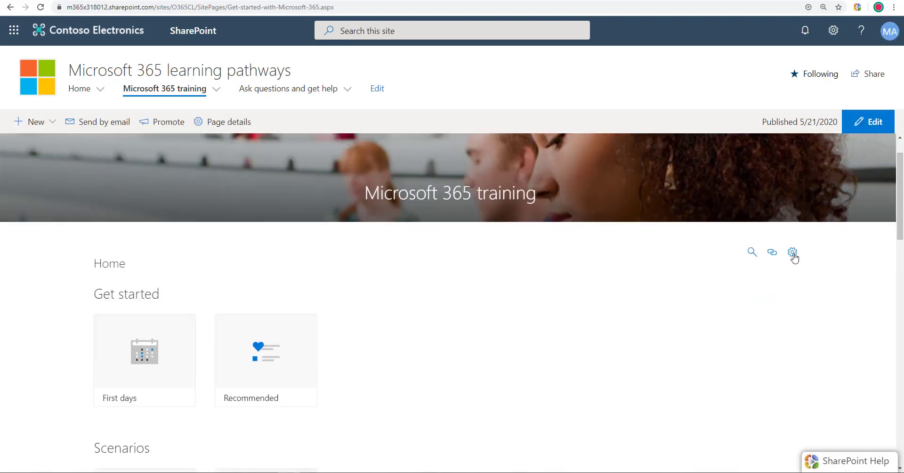
Step: Open learning pathways administration and view the Get started playlists
{"action": "left_click", "coordinate": [792, 252]}
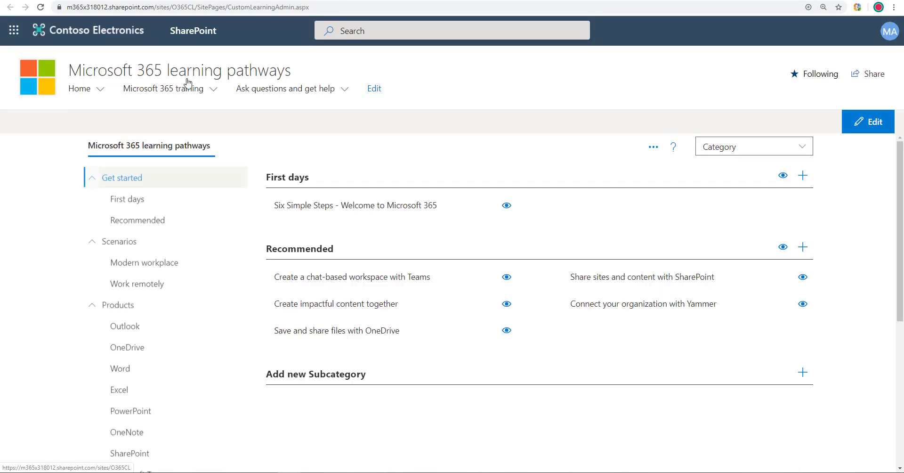
{"action": "left_click", "coordinate": [79, 88]}
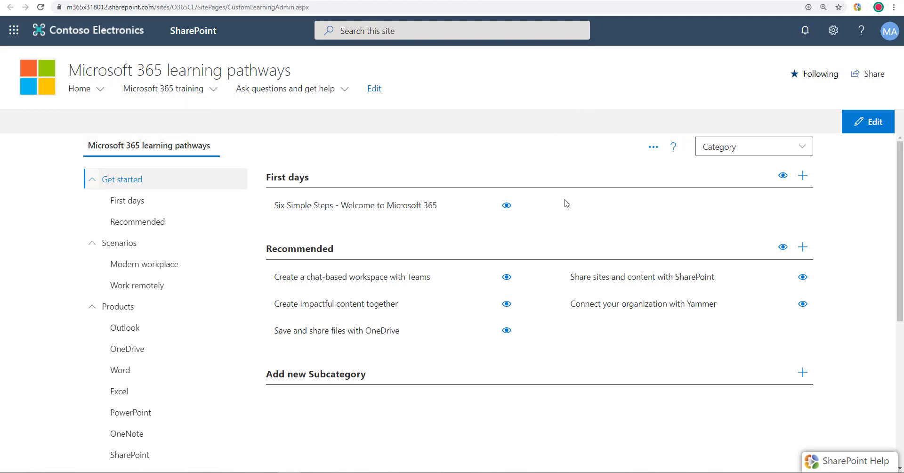
{"action": "mouse_move", "coordinate": [564, 208]}
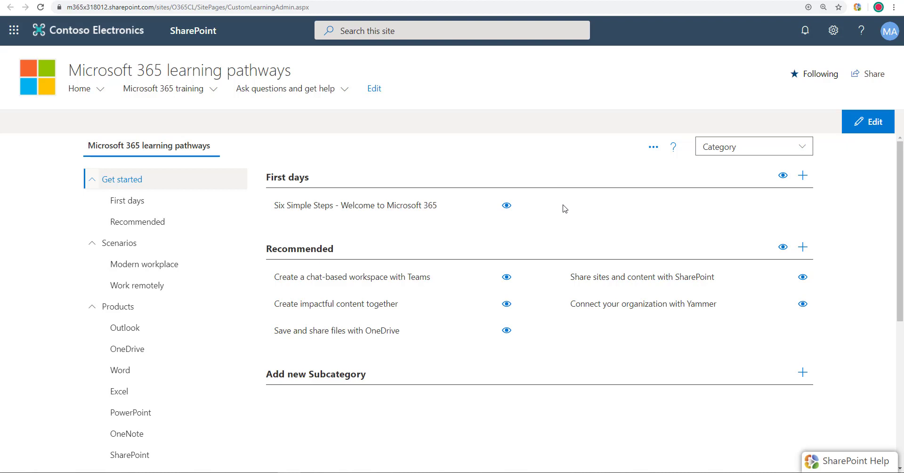
{"action": "mouse_move", "coordinate": [533, 182]}
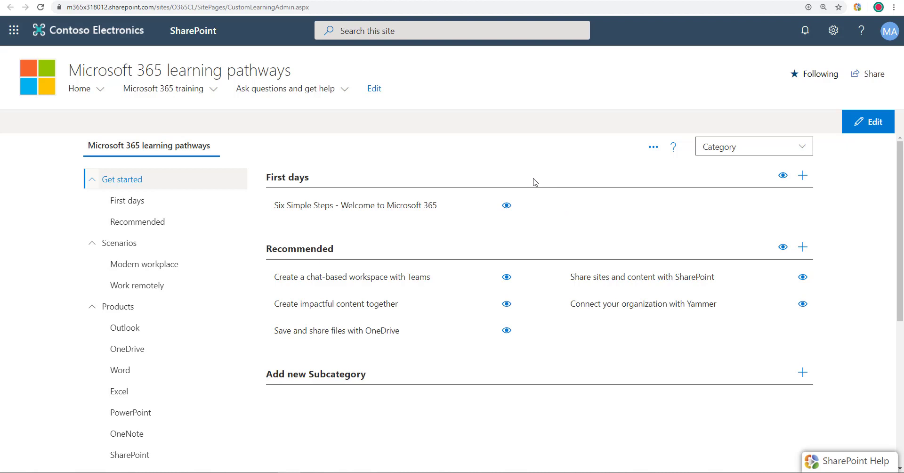
{"action": "scroll", "scroll_direction": "down", "scroll_amount": 3}
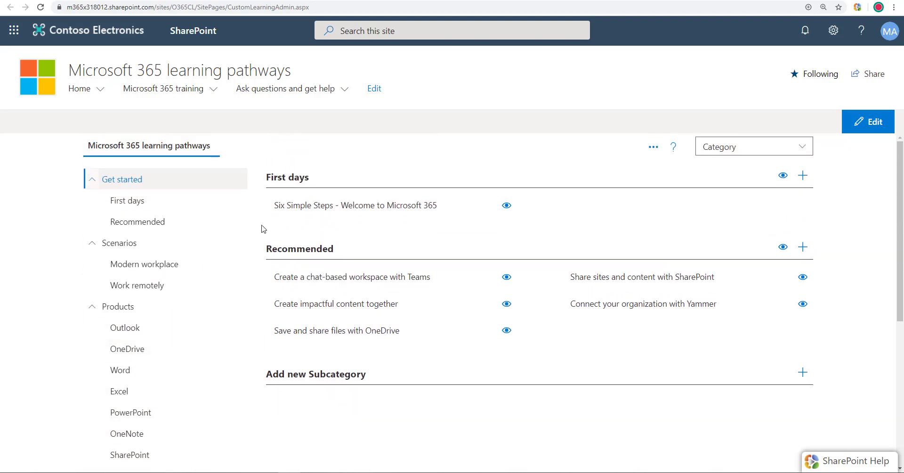
Step: Review the OneDrive and Yammer product categories' playlists in the admin page
{"action": "left_click", "coordinate": [127, 348]}
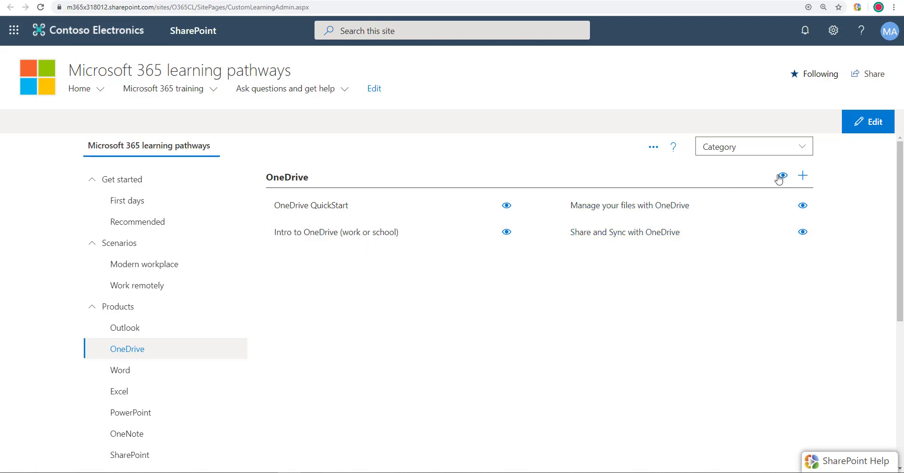
{"action": "scroll", "scroll_direction": "down", "scroll_amount": 3}
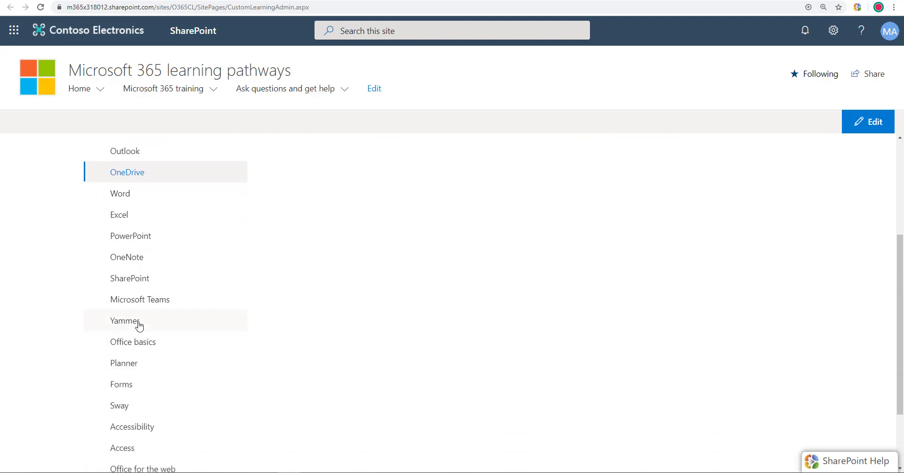
{"action": "left_click", "coordinate": [124, 320]}
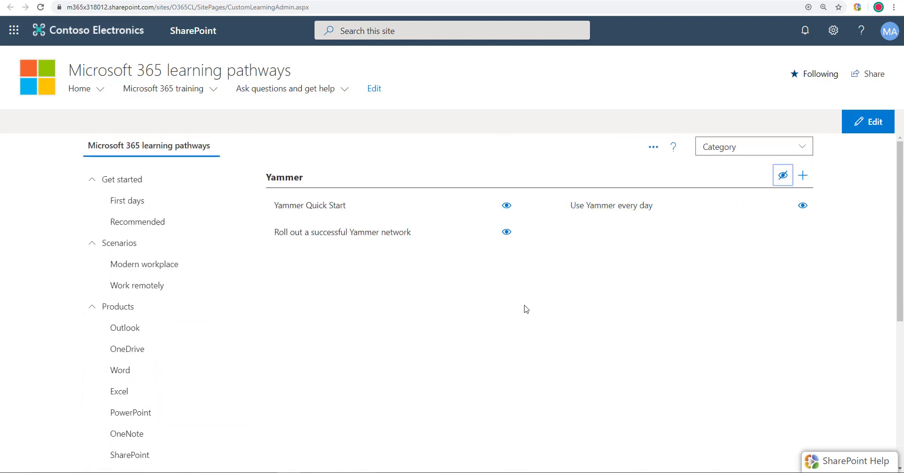
{"action": "scroll", "scroll_direction": "down", "scroll_amount": 3}
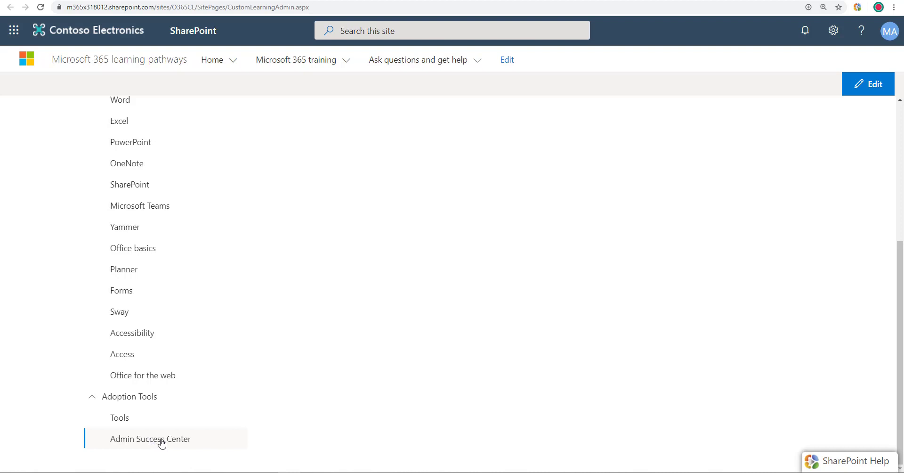
Step: Hide the Admin Success Center category under Adoption Tools using its eye icon
{"action": "left_click", "coordinate": [150, 438]}
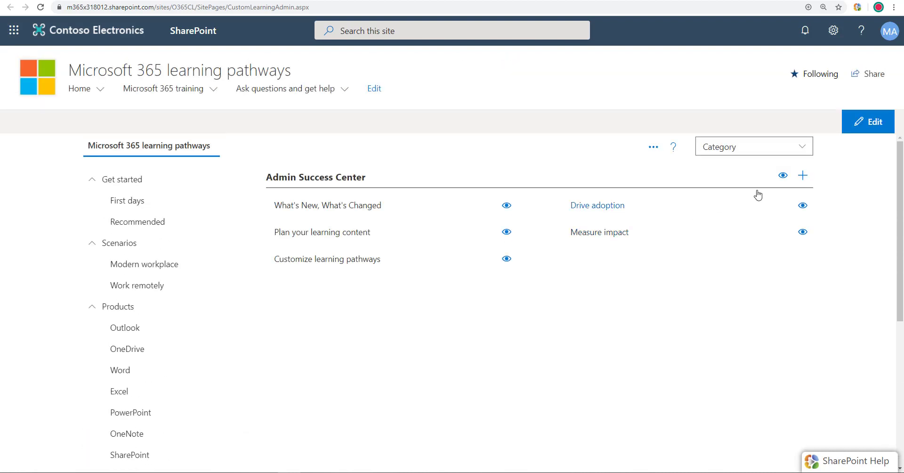
{"action": "left_click", "coordinate": [783, 174]}
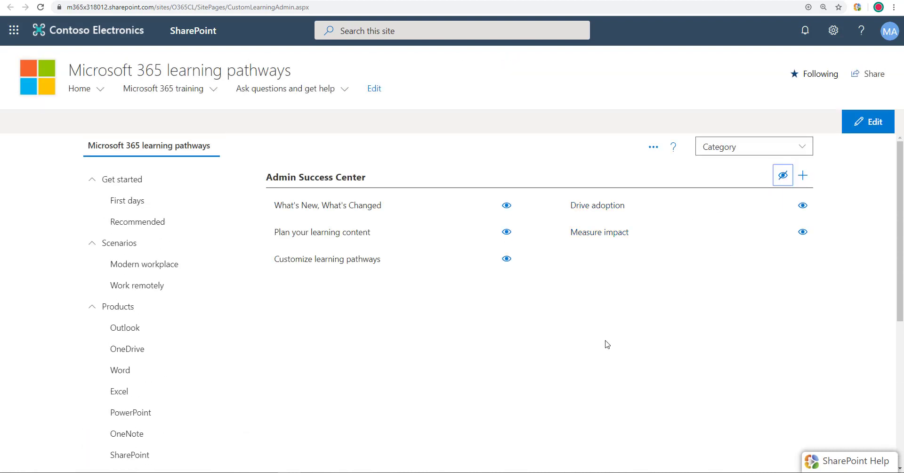
{"action": "mouse_move", "coordinate": [517, 315]}
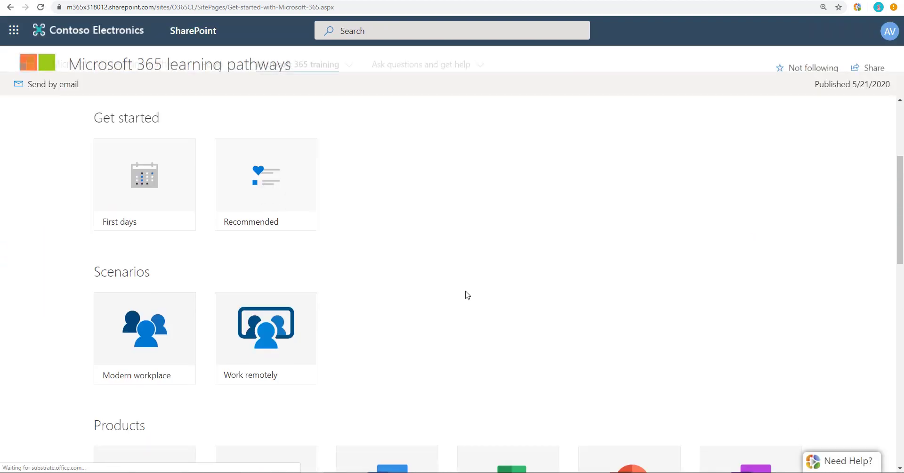
Step: Scroll through Products and Adoption Tools as a regular user, confirming Yammer and Admin Success Center are gone
{"action": "scroll", "scroll_direction": "down", "scroll_amount": 3}
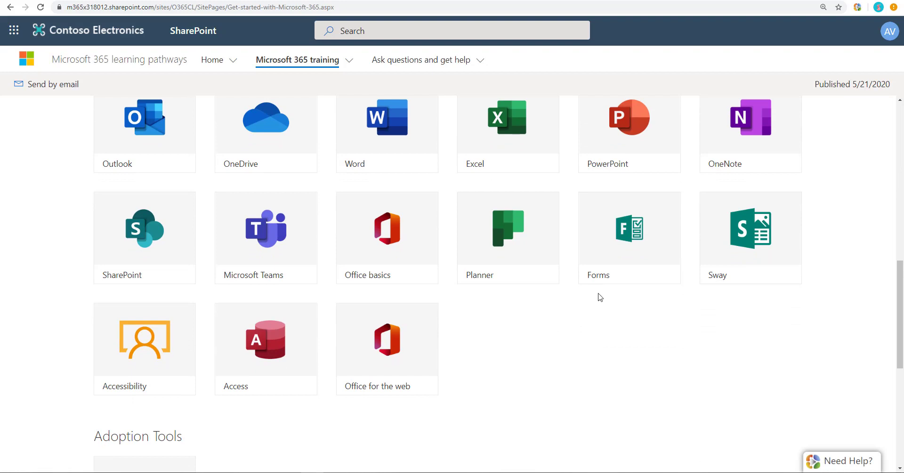
{"action": "scroll", "scroll_direction": "down", "scroll_amount": 3}
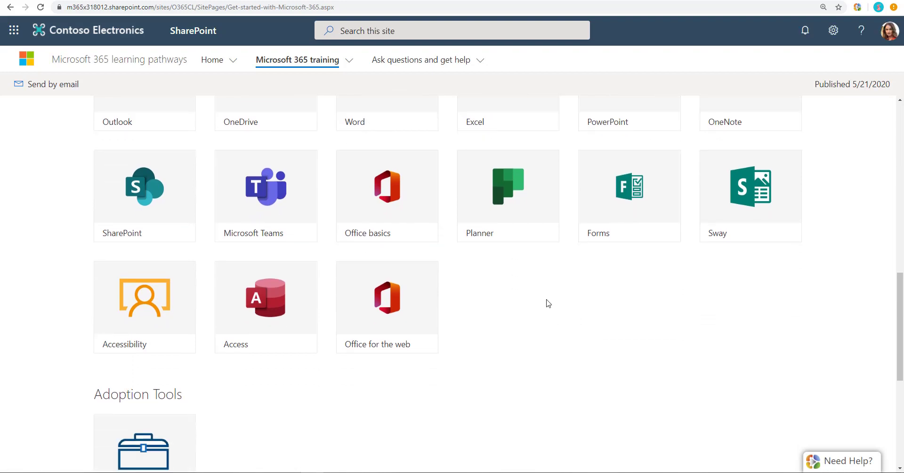
{"action": "scroll", "scroll_direction": "down", "scroll_amount": 3}
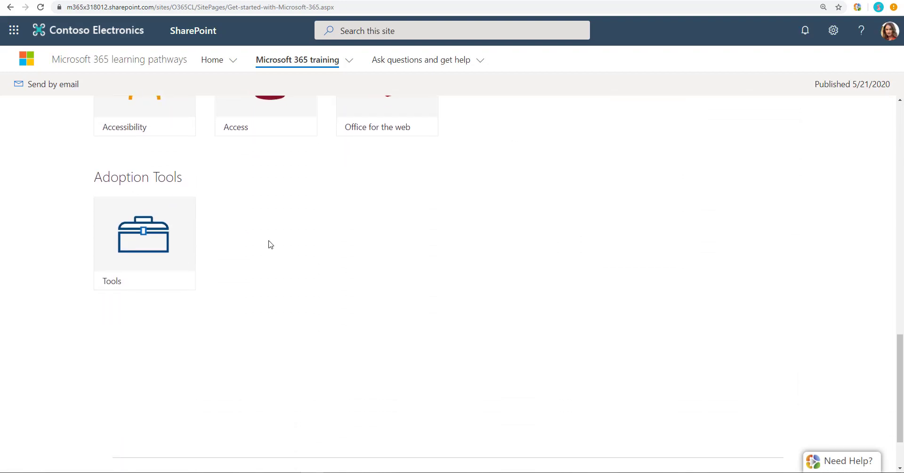
{"action": "scroll", "scroll_direction": "up", "scroll_amount": 3}
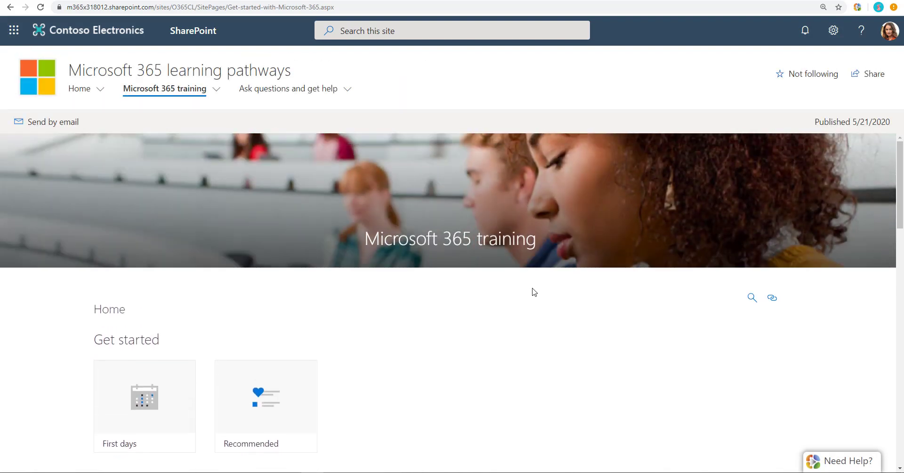
{"action": "mouse_move", "coordinate": [532, 305]}
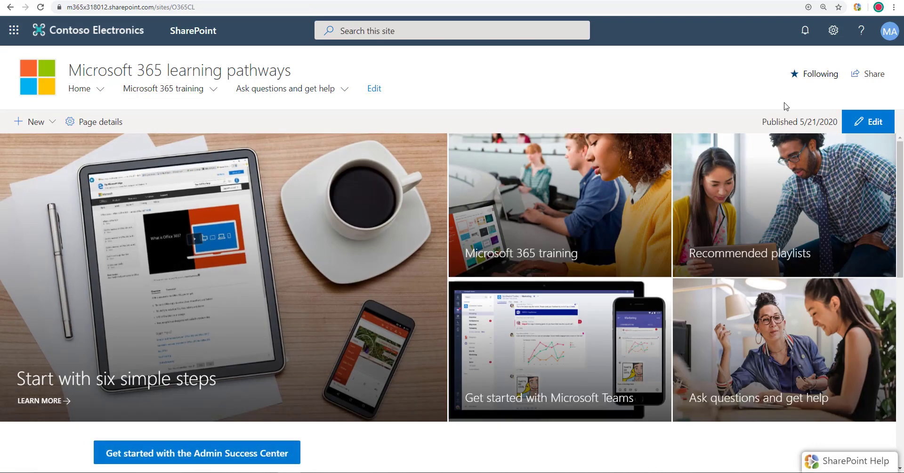
Step: Show Site permissions from the Settings gear, confirming visitors have read access
{"action": "left_click", "coordinate": [832, 30]}
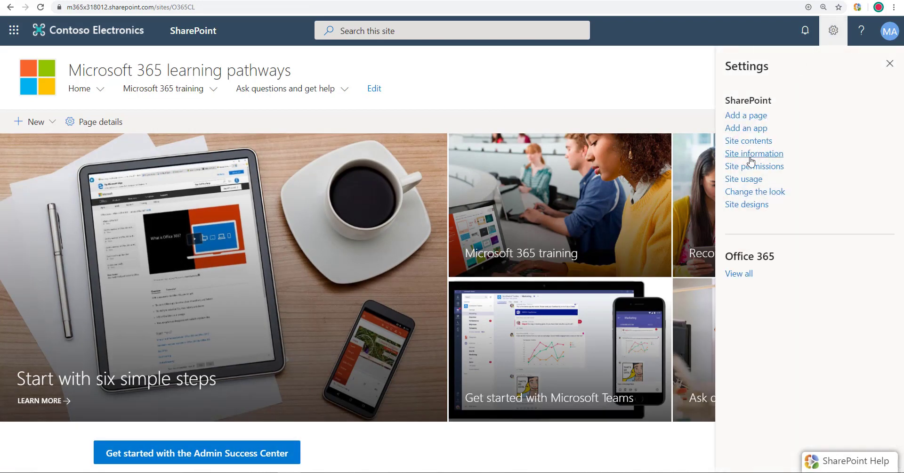
{"action": "mouse_move", "coordinate": [753, 165]}
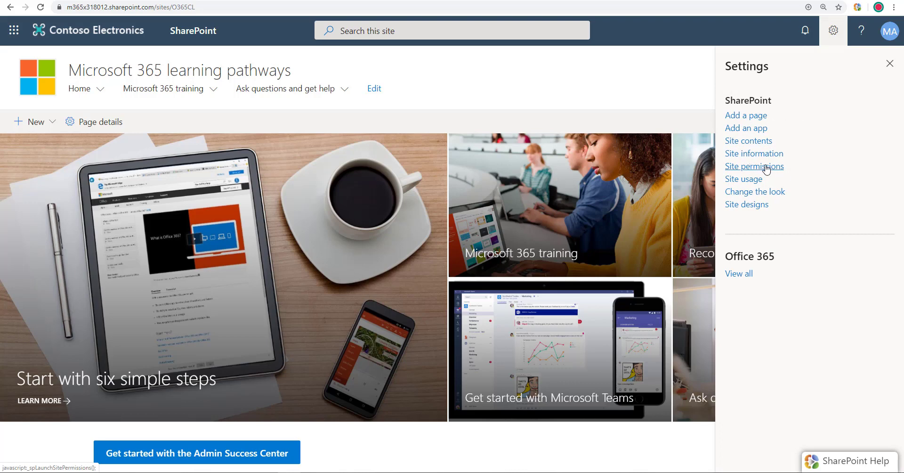
{"action": "left_click", "coordinate": [753, 166]}
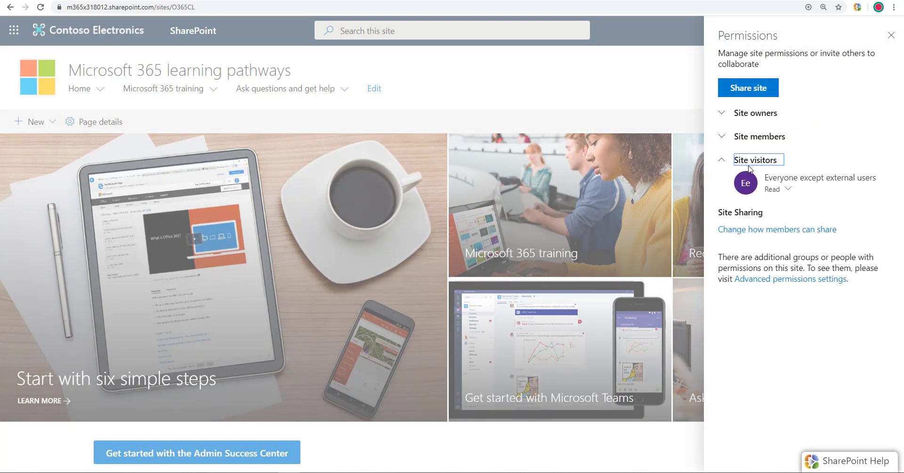
{"action": "mouse_move", "coordinate": [779, 187]}
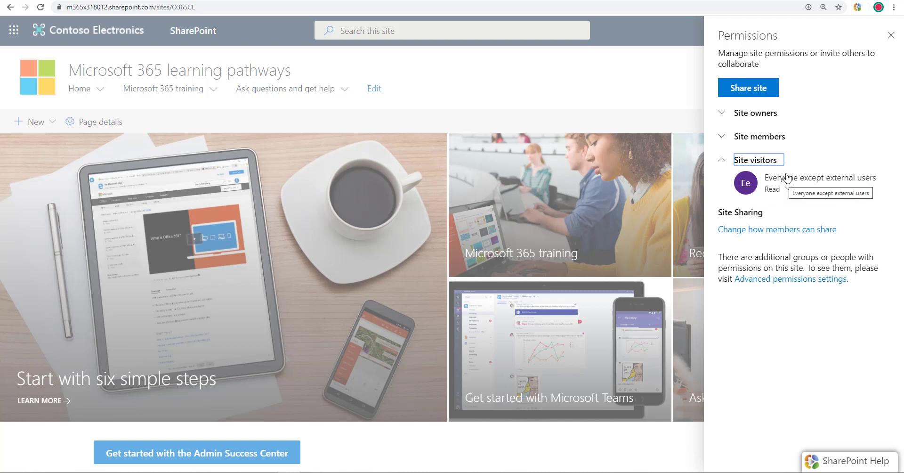
{"action": "left_click", "coordinate": [747, 88]}
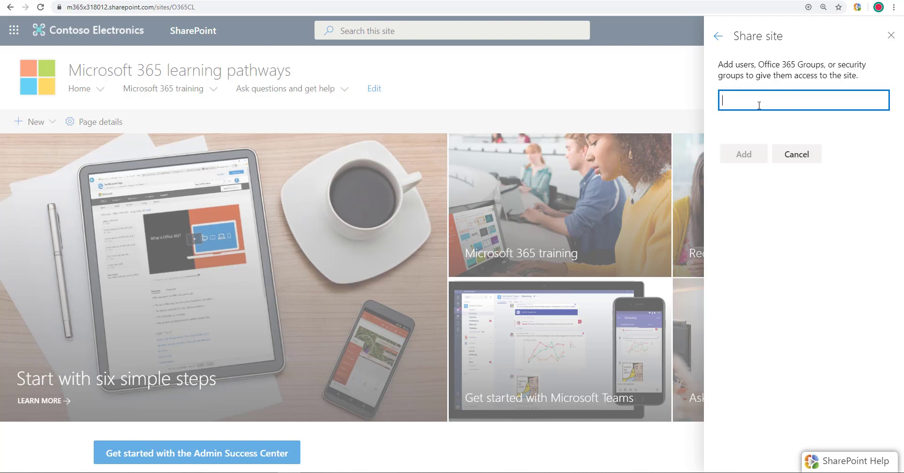
{"action": "type", "text": "everyone"}
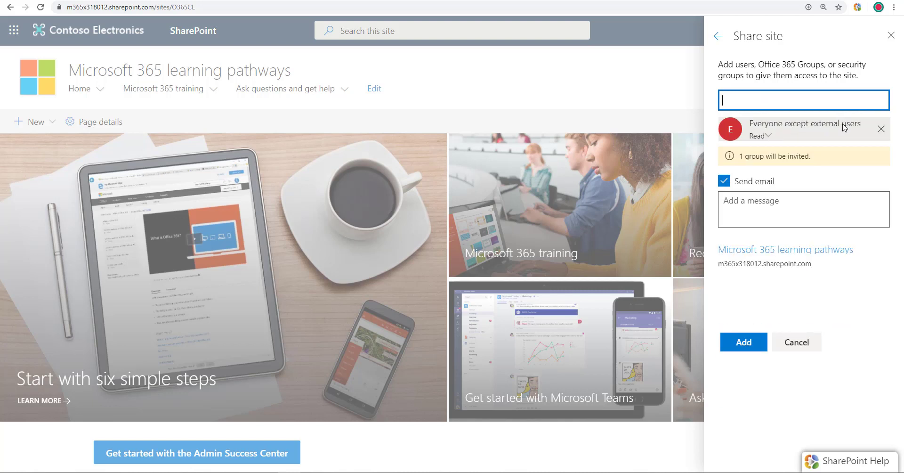
{"action": "left_click", "coordinate": [759, 135]}
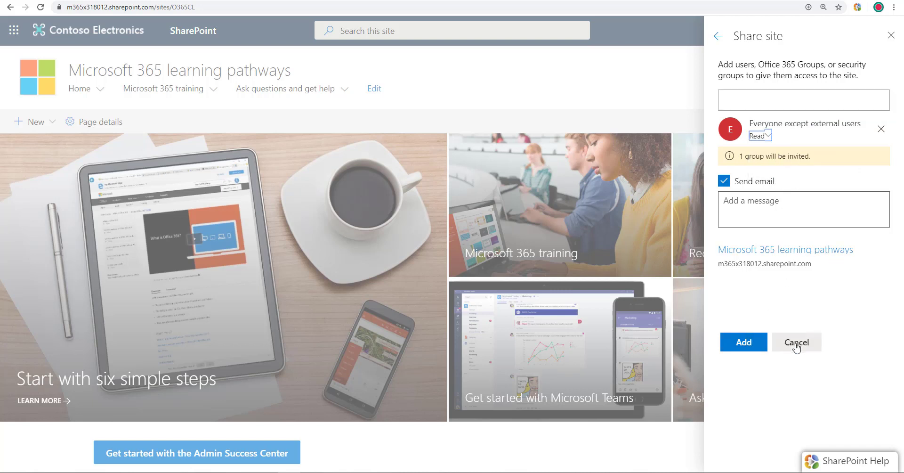
{"action": "left_click", "coordinate": [795, 340]}
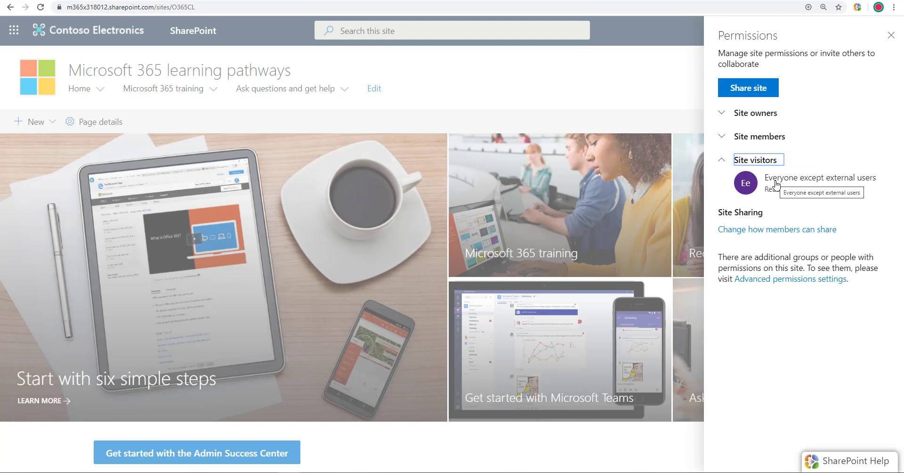
Step: Back out of Permissions and close the Settings pane, returning to the home page
{"action": "left_click", "coordinate": [833, 30]}
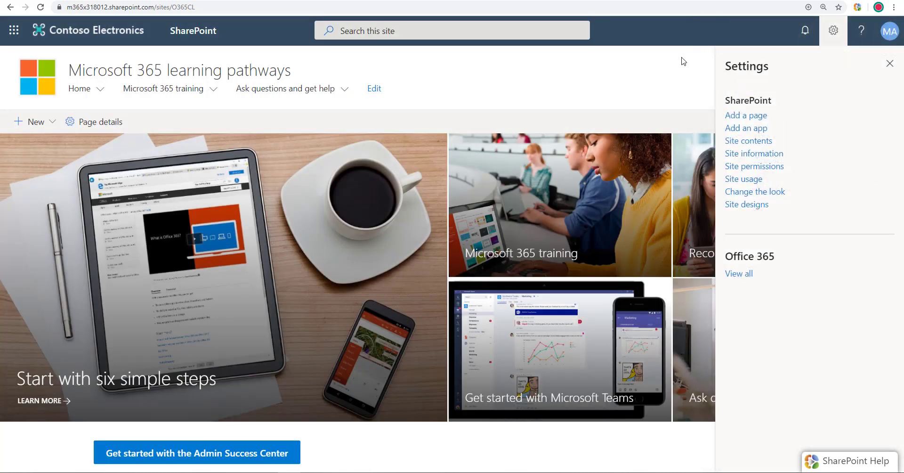
{"action": "left_click", "coordinate": [887, 63]}
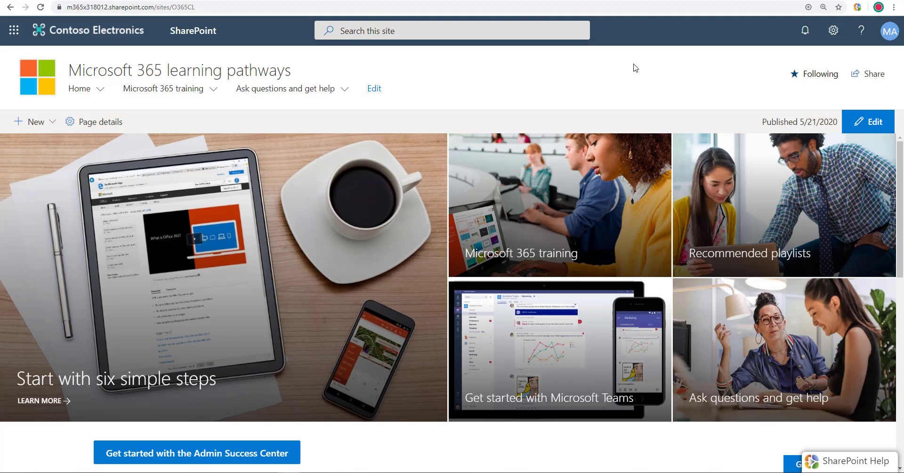
{"action": "mouse_move", "coordinate": [457, 51]}
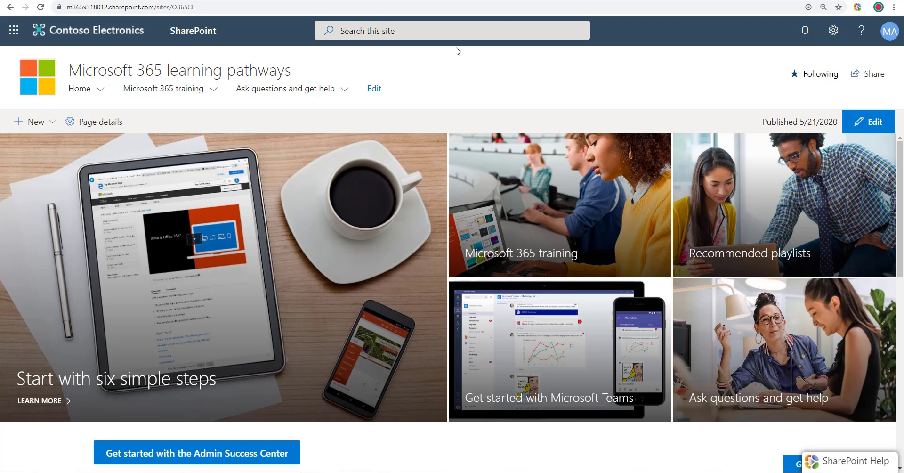
{"action": "mouse_move", "coordinate": [472, 71]}
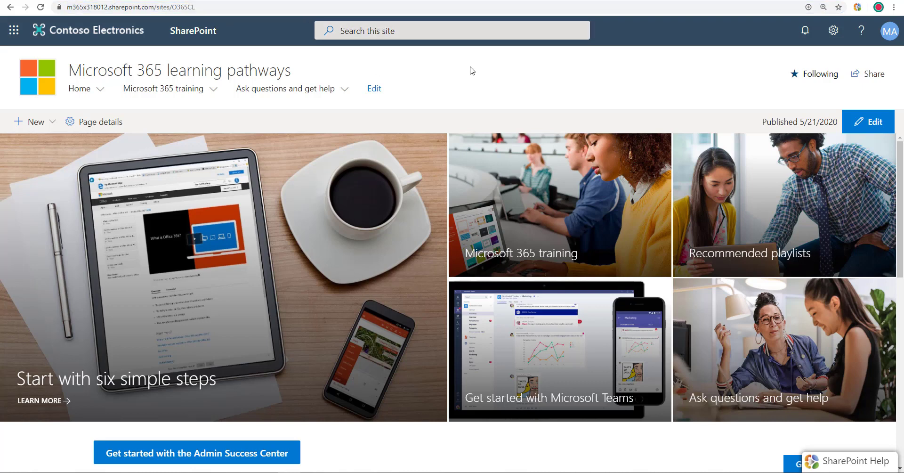